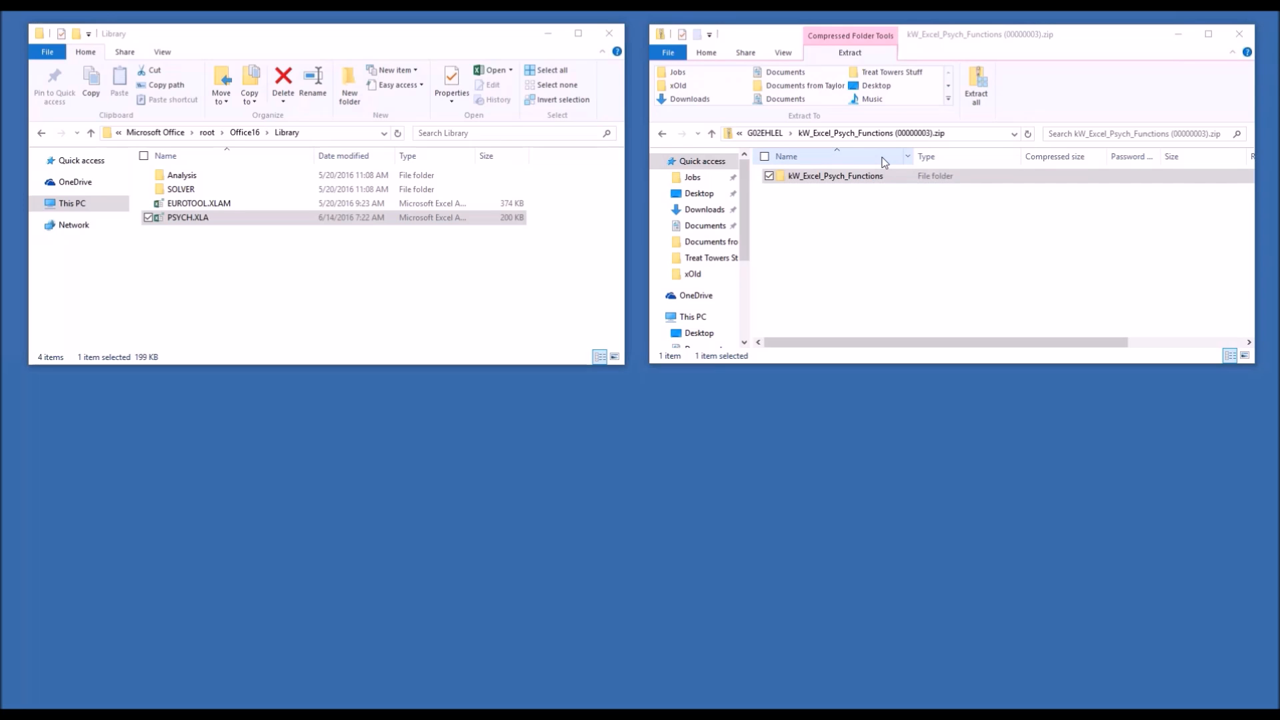
Open the kW_Excel_Psych_Functions folder inside the zip to list PSYCH.XLA and templates.
{"action": "double_click", "coordinate": [832, 176]}
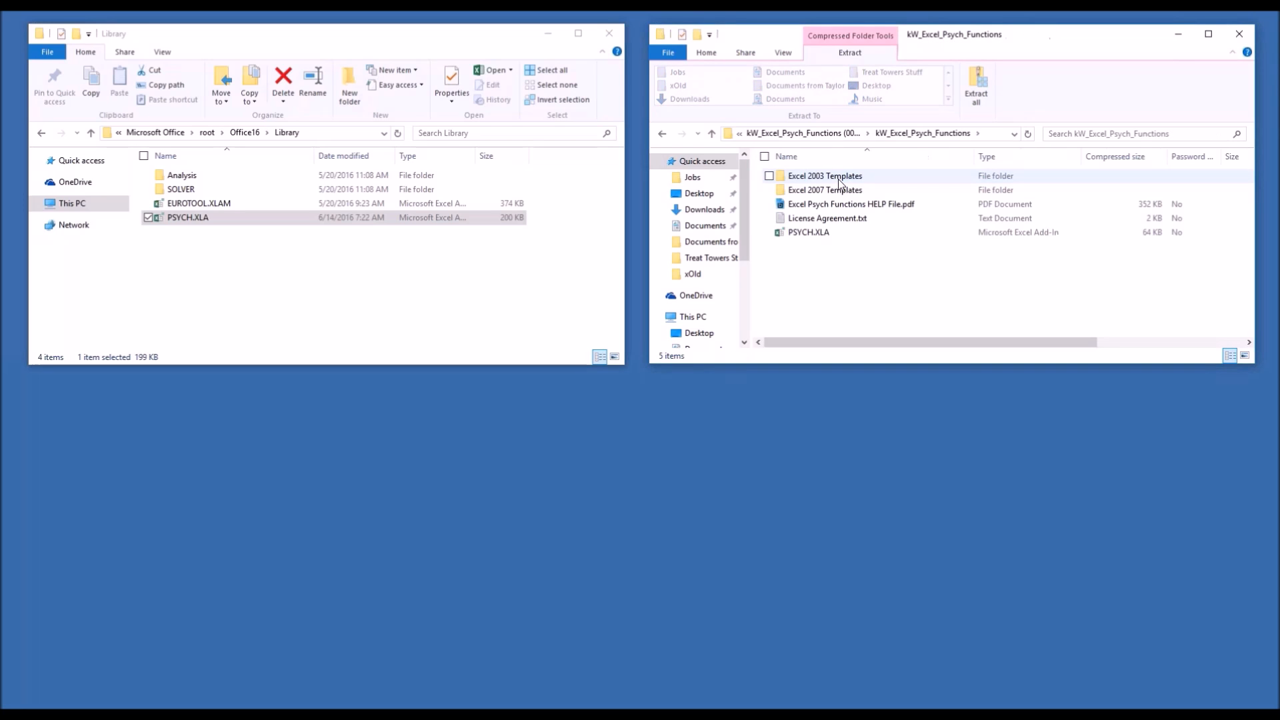
{"action": "mouse_move", "coordinate": [825, 189]}
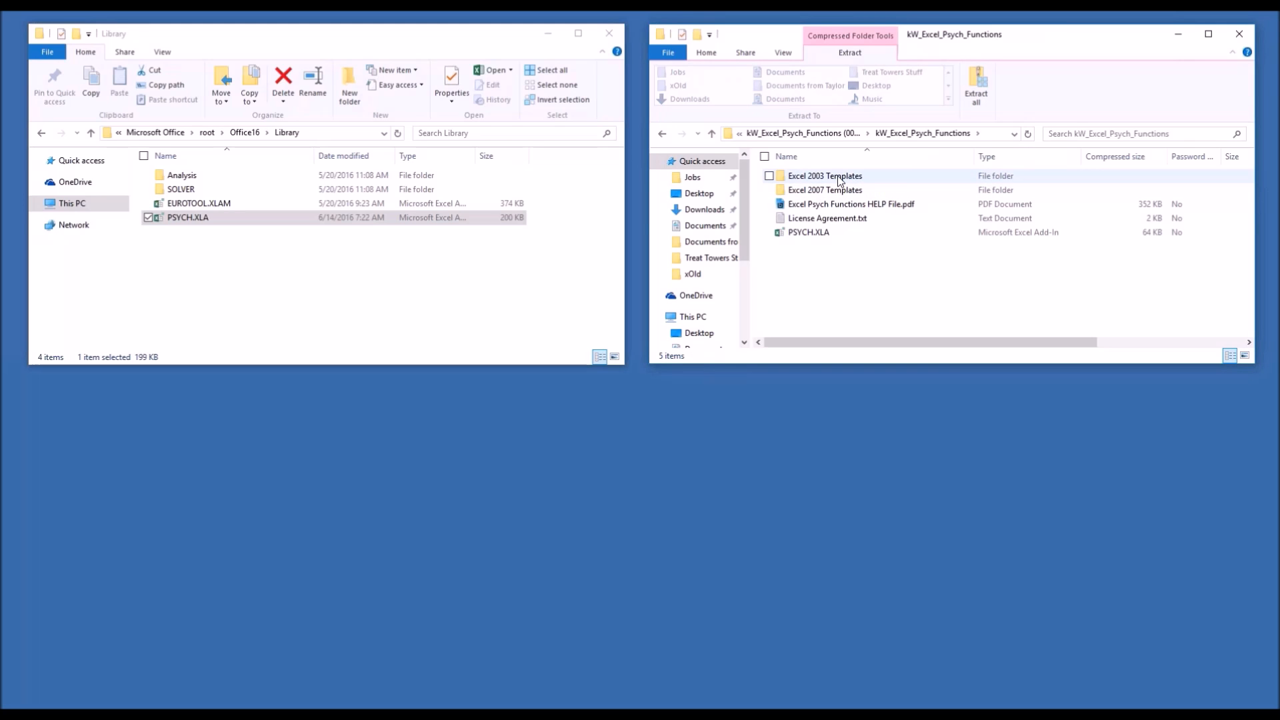
{"action": "mouse_move", "coordinate": [825, 190]}
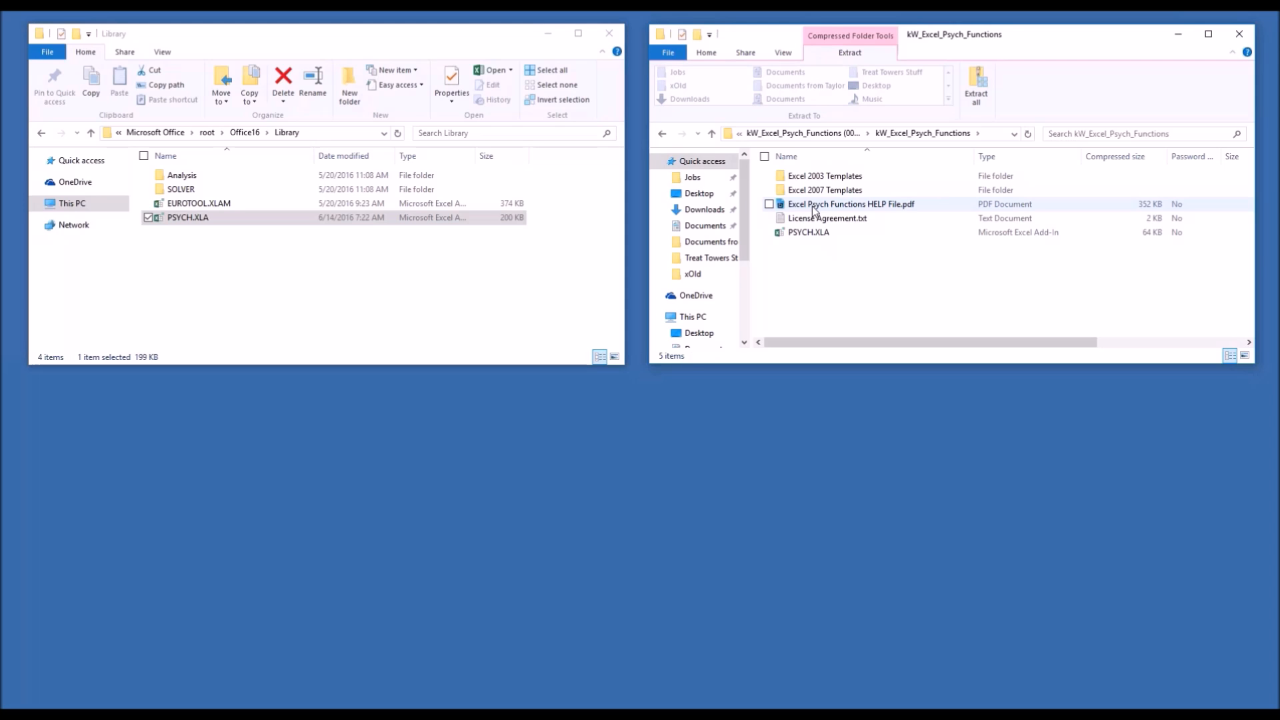
{"action": "left_click", "coordinate": [808, 231]}
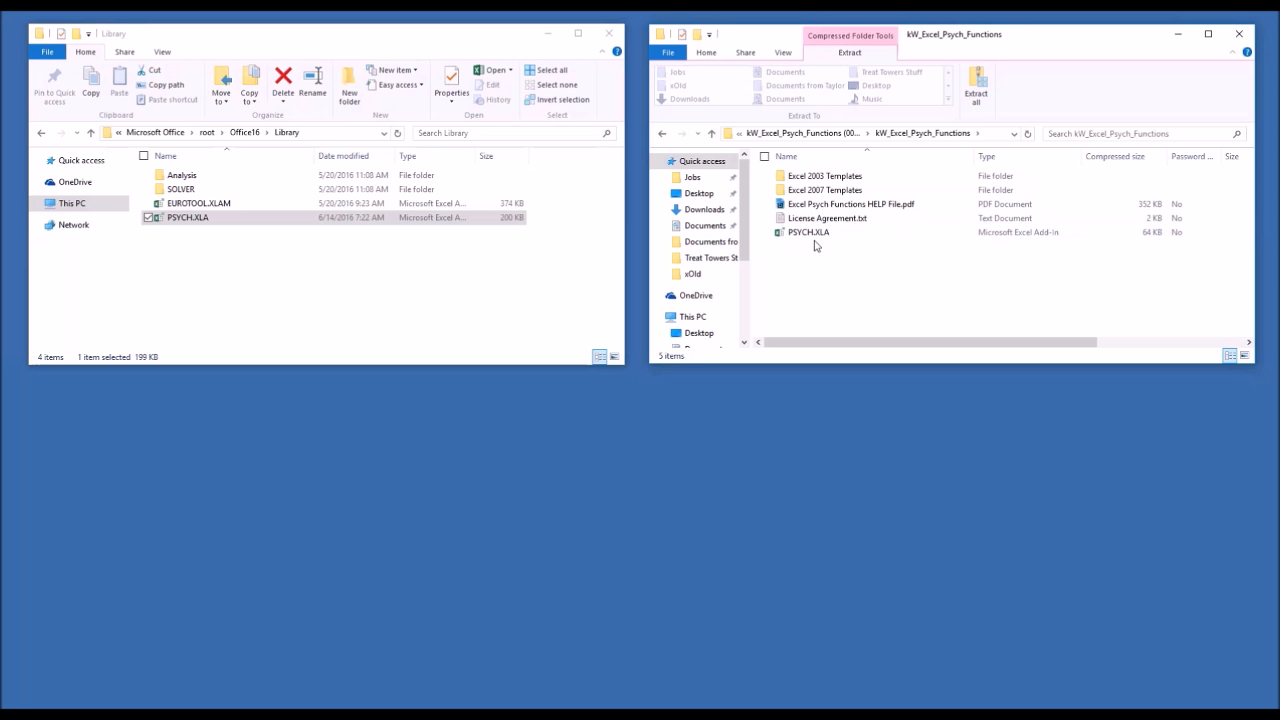
Select the Office16 Library address bar to see its full path.
{"action": "left_click", "coordinate": [808, 232]}
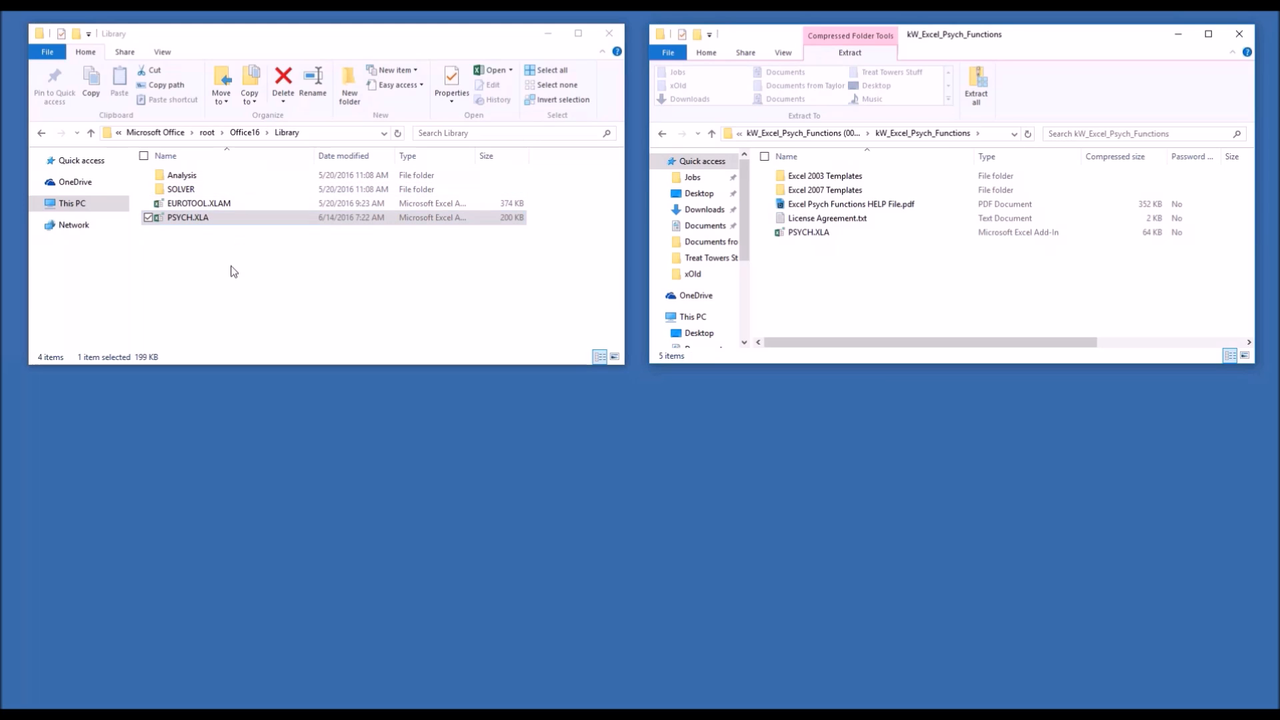
{"action": "mouse_move", "coordinate": [287, 132]}
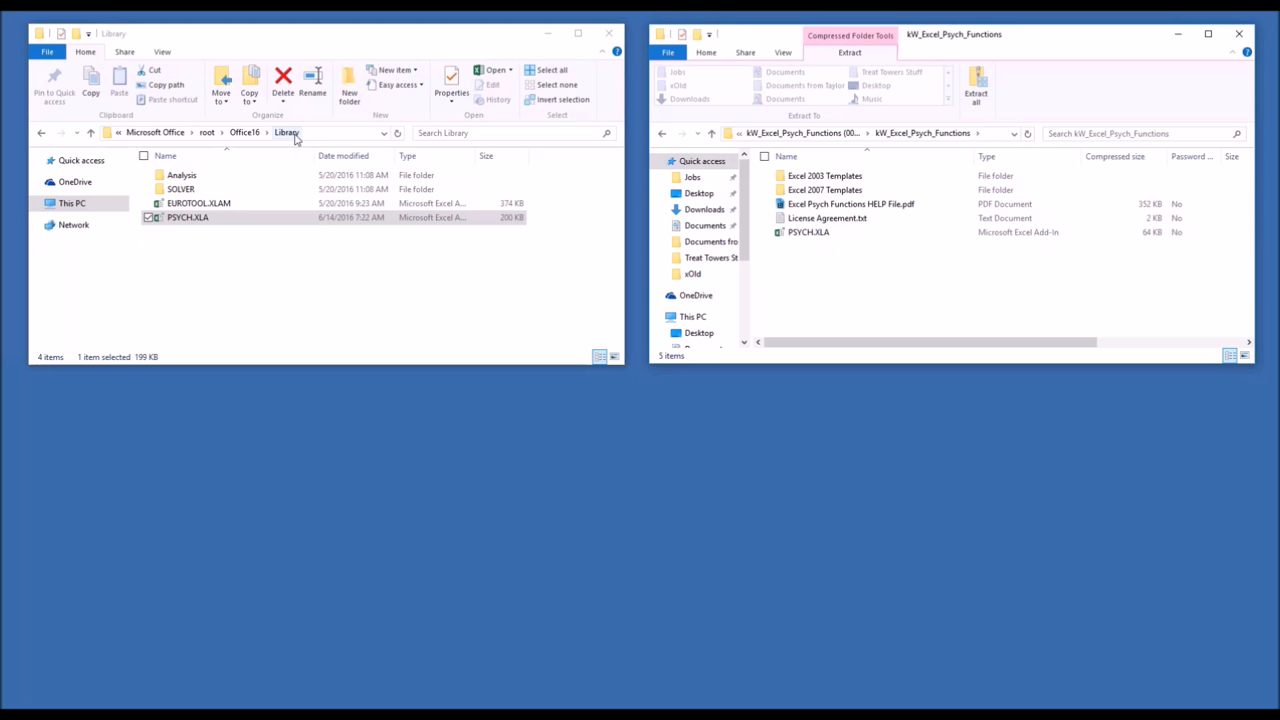
{"action": "mouse_move", "coordinate": [363, 136]}
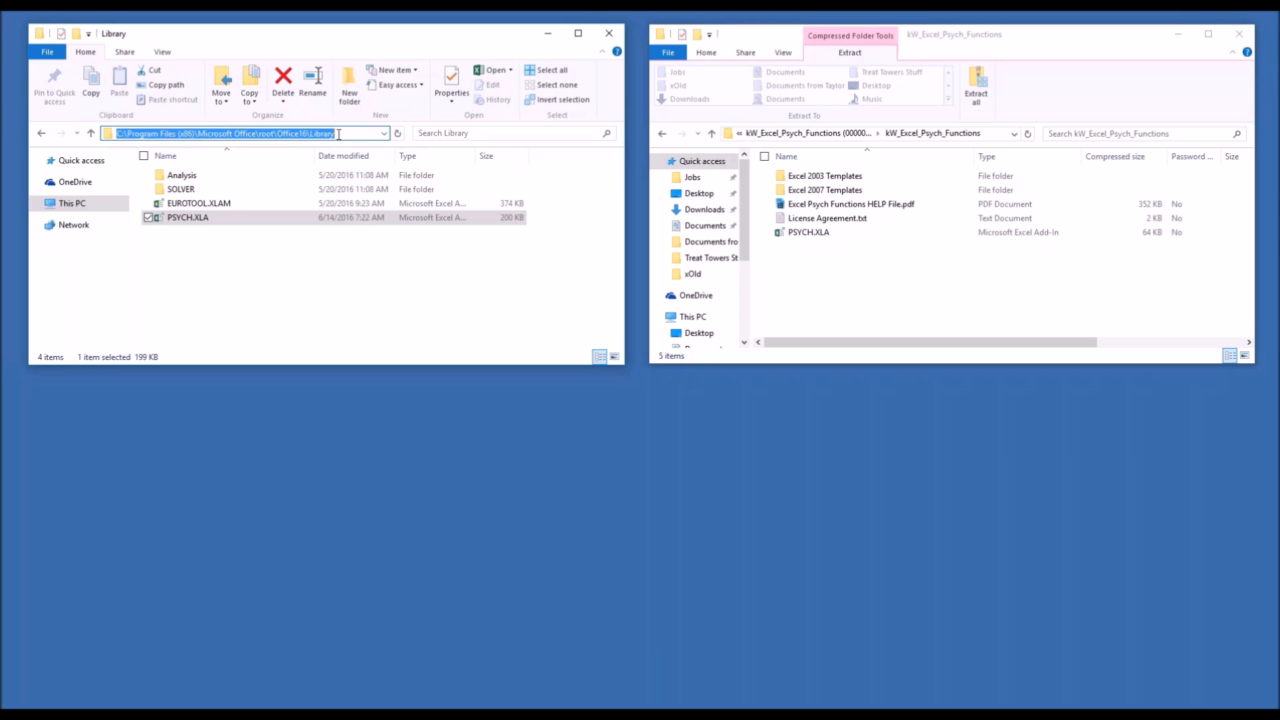
{"action": "mouse_move", "coordinate": [180, 233]}
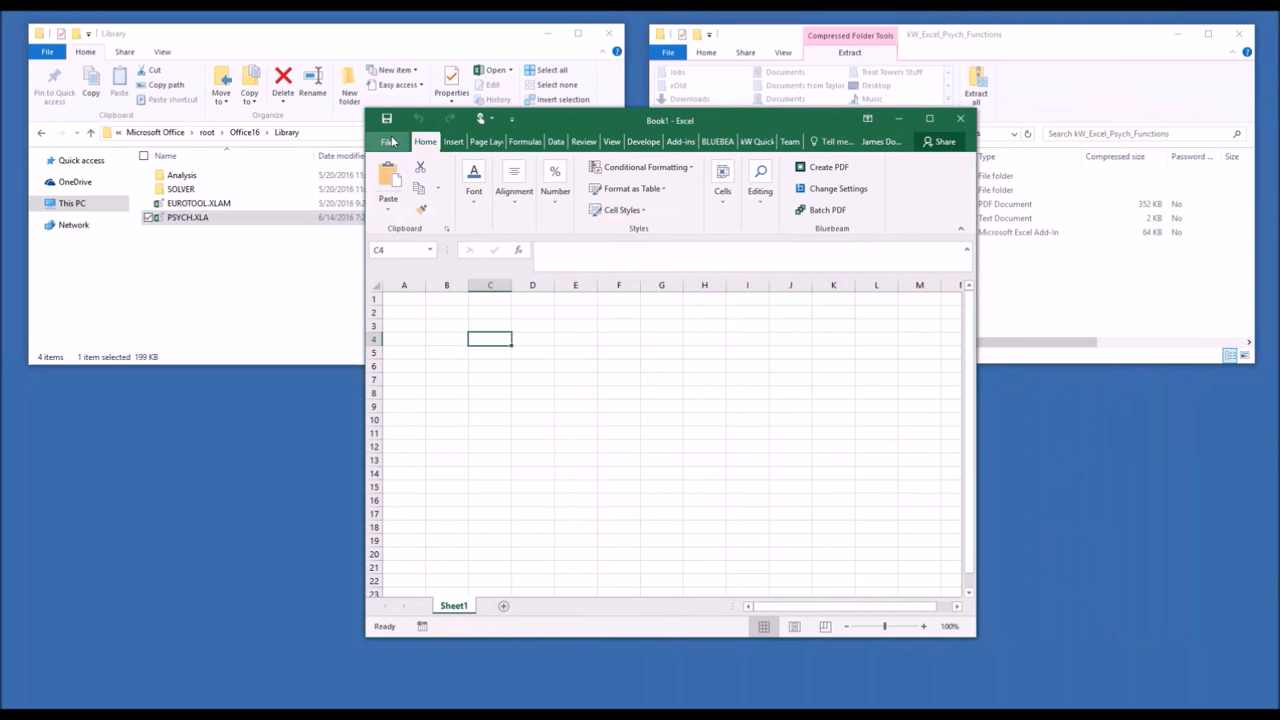
Show the Add-ins page of Excel Options with Manage set to Excel Add-ins.
{"action": "left_click", "coordinate": [389, 142]}
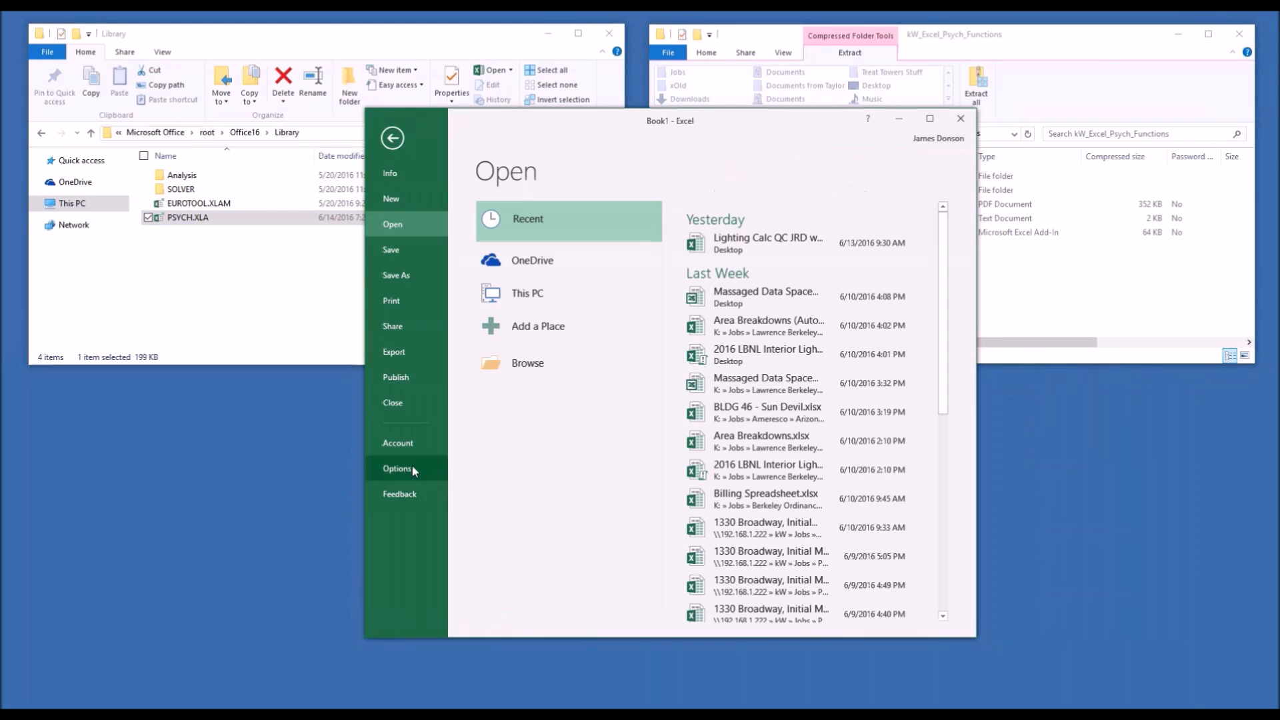
{"action": "left_click", "coordinate": [396, 467]}
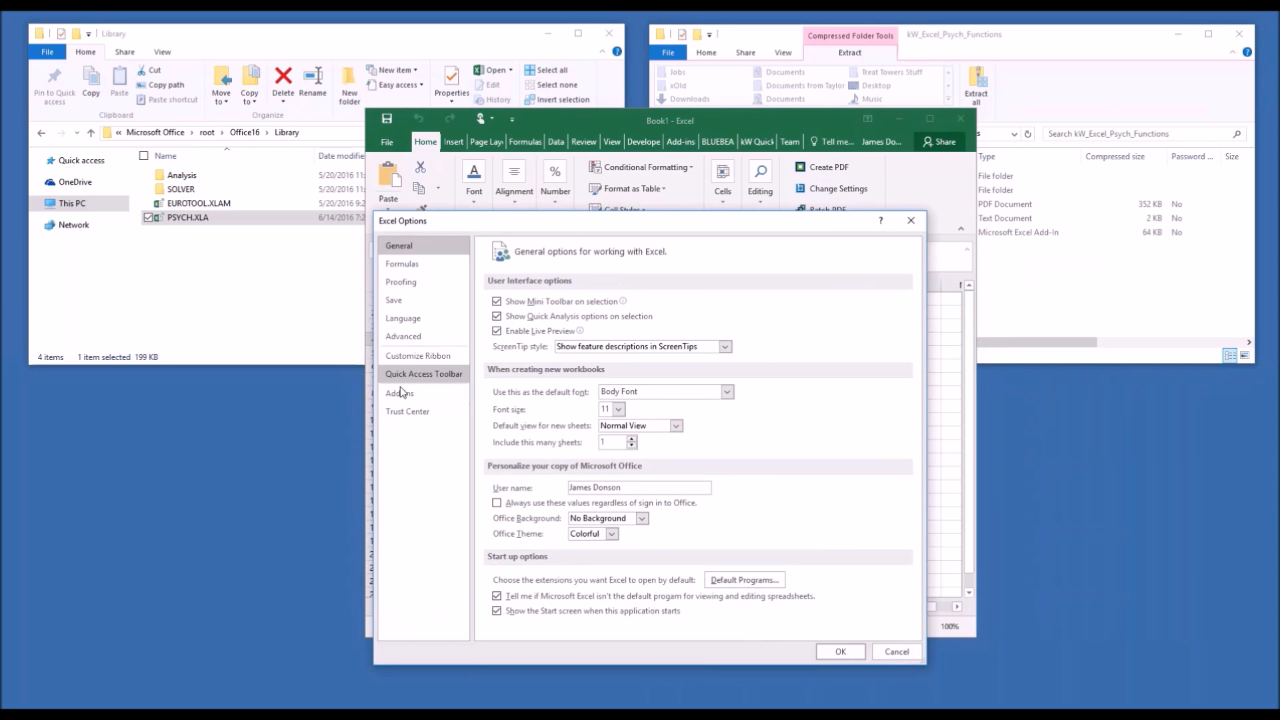
{"action": "left_click", "coordinate": [399, 393]}
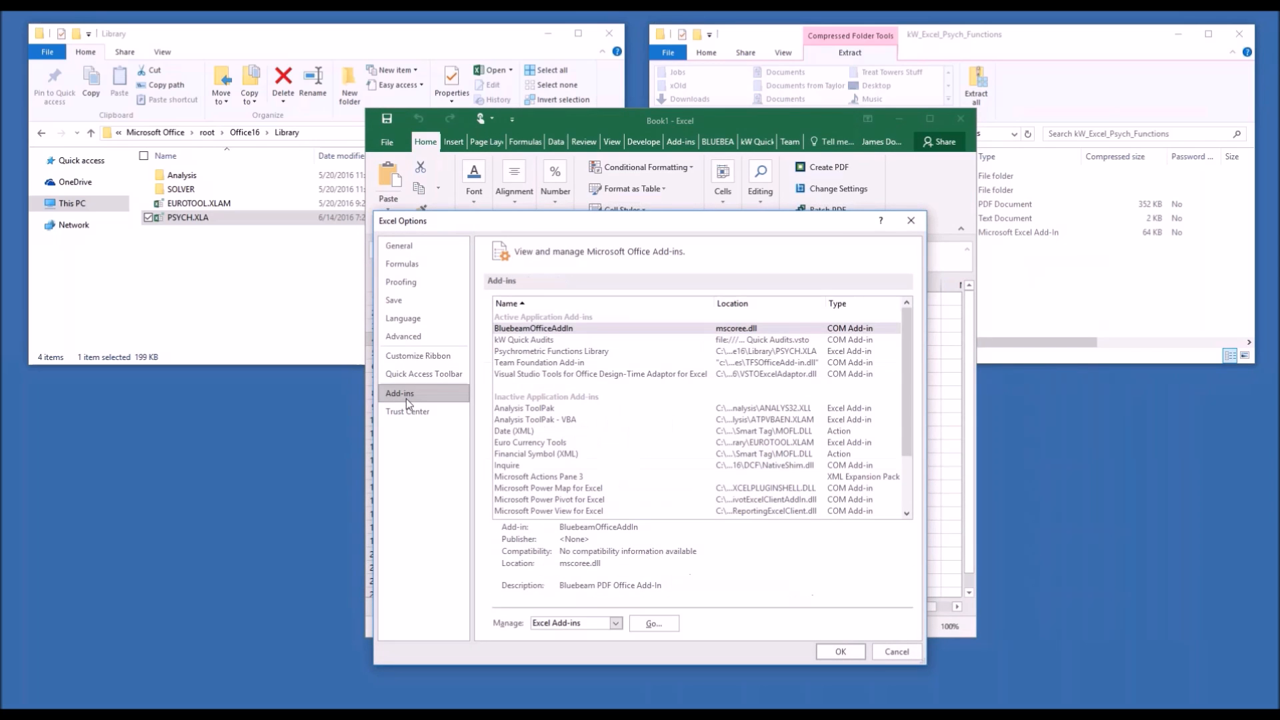
{"action": "left_click", "coordinate": [614, 622]}
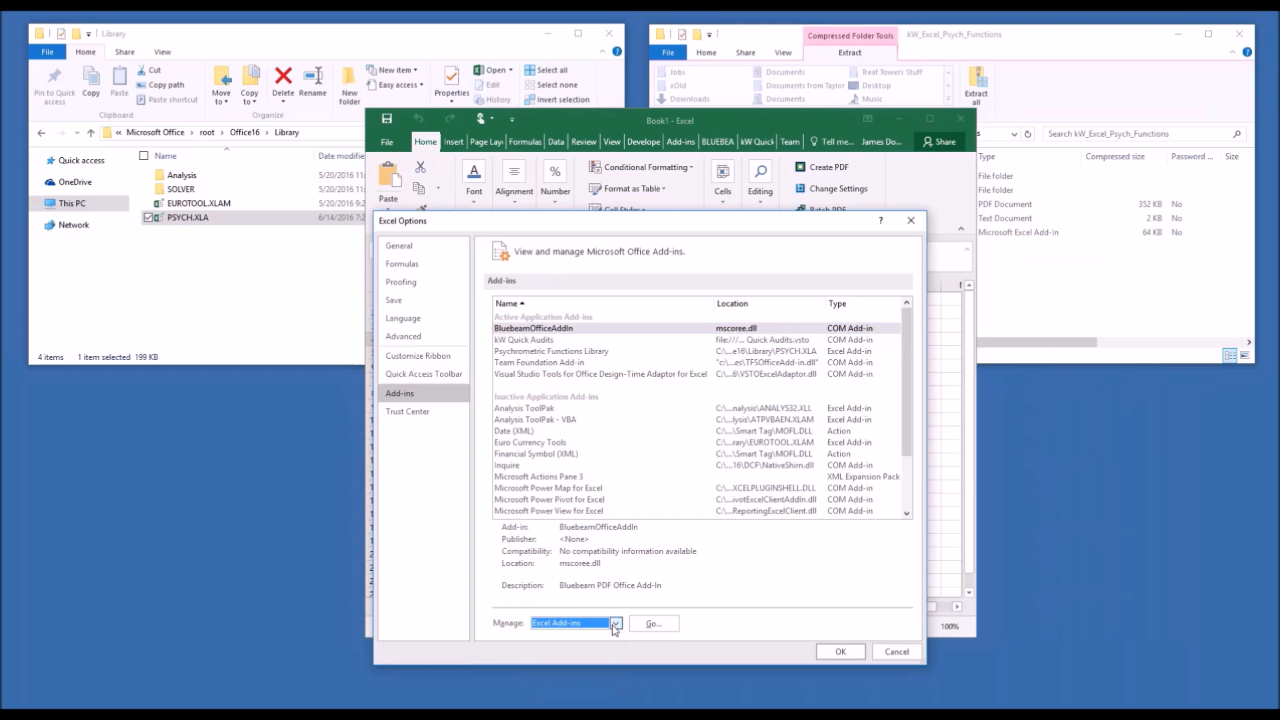
{"action": "left_click", "coordinate": [615, 622]}
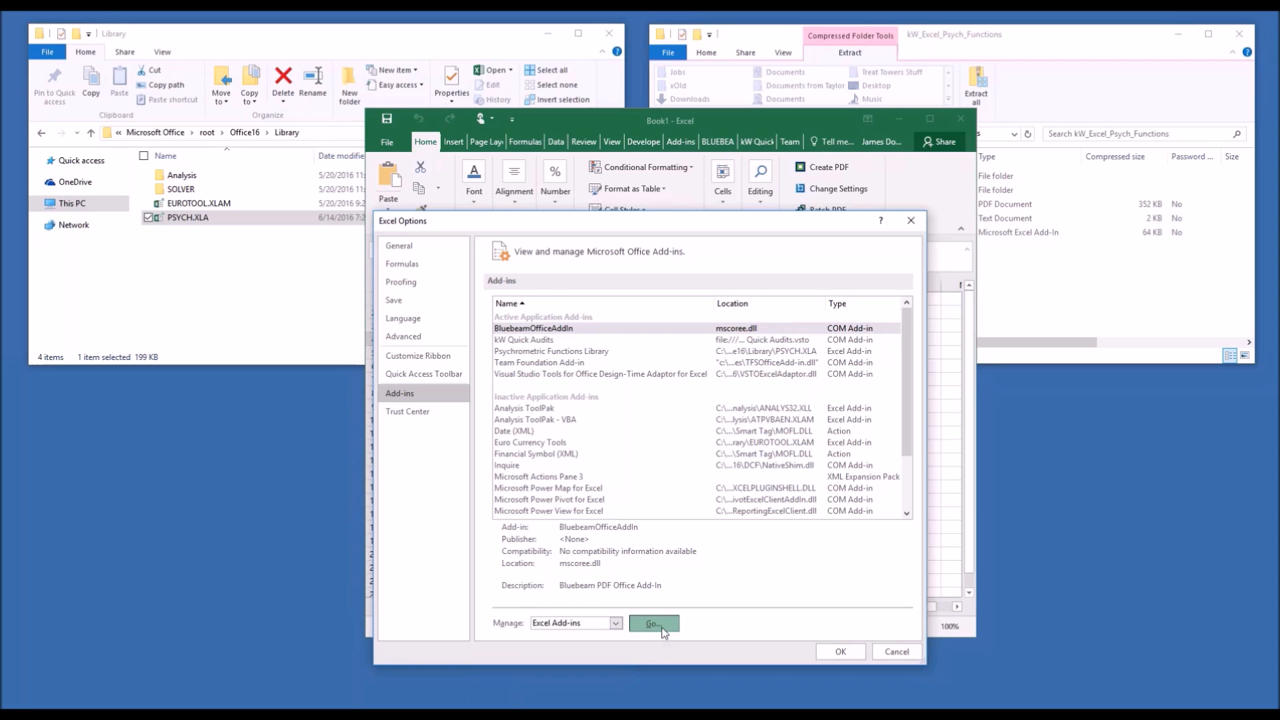
Confirm Psychrometric Functions Library is checked in the Add-ins dialog, then select an empty cell.
{"action": "left_click", "coordinate": [652, 623]}
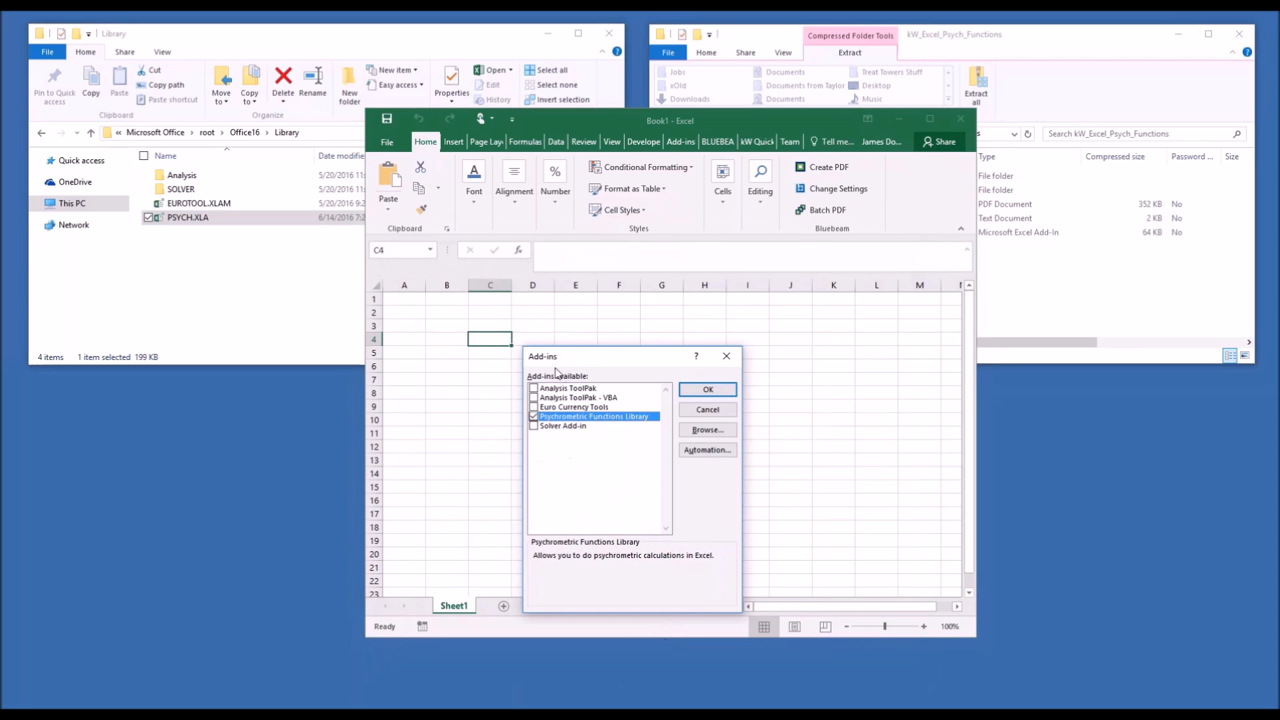
{"action": "mouse_move", "coordinate": [565, 392]}
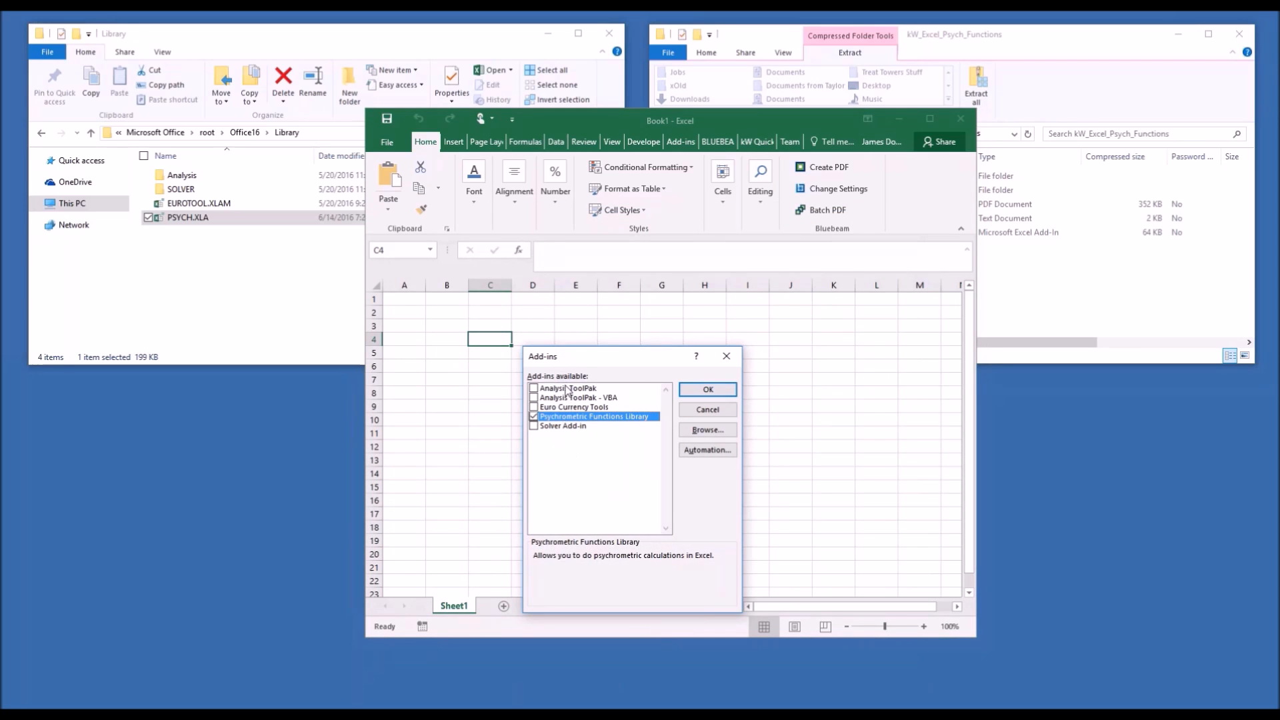
{"action": "mouse_move", "coordinate": [240, 259]}
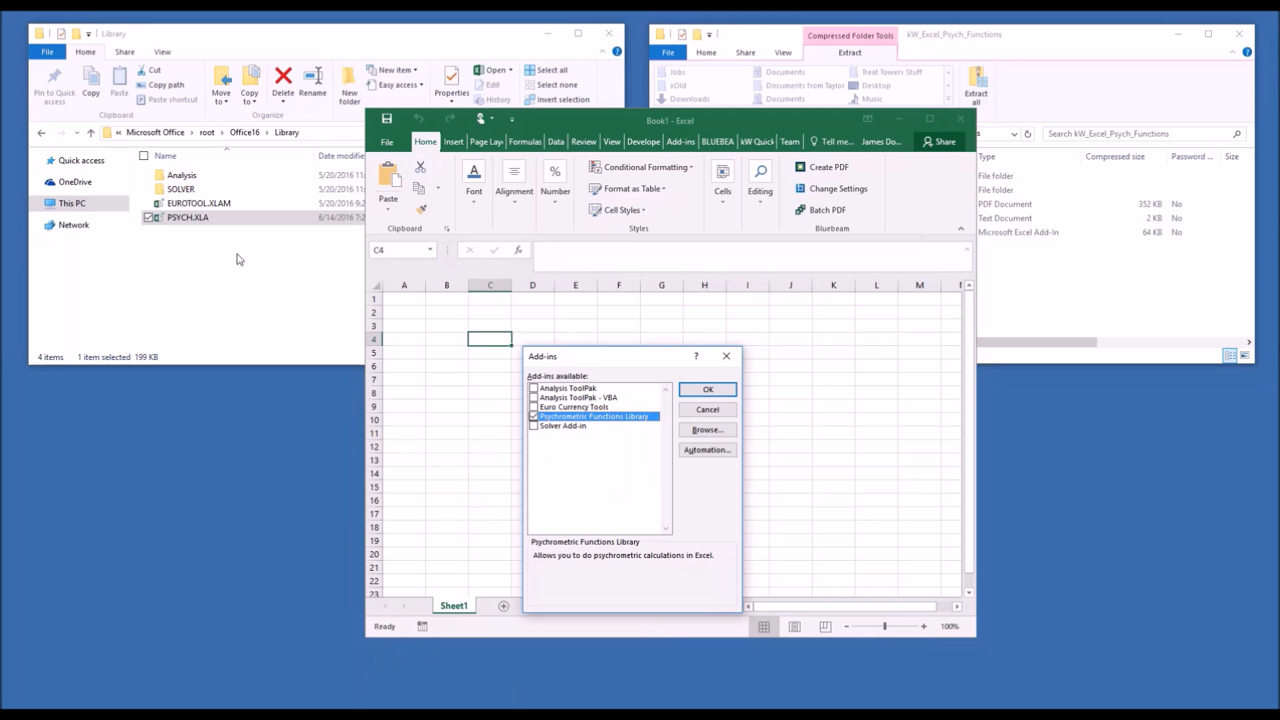
{"action": "mouse_move", "coordinate": [597, 464]}
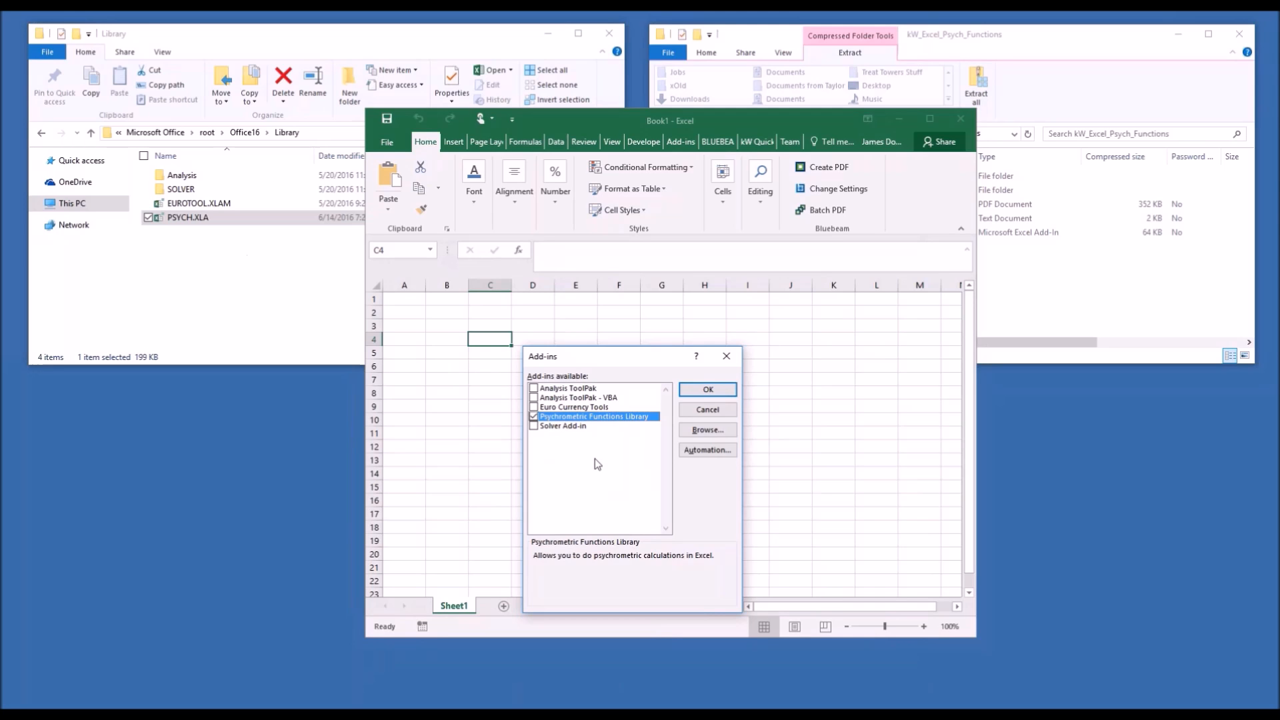
{"action": "mouse_move", "coordinate": [594, 434]}
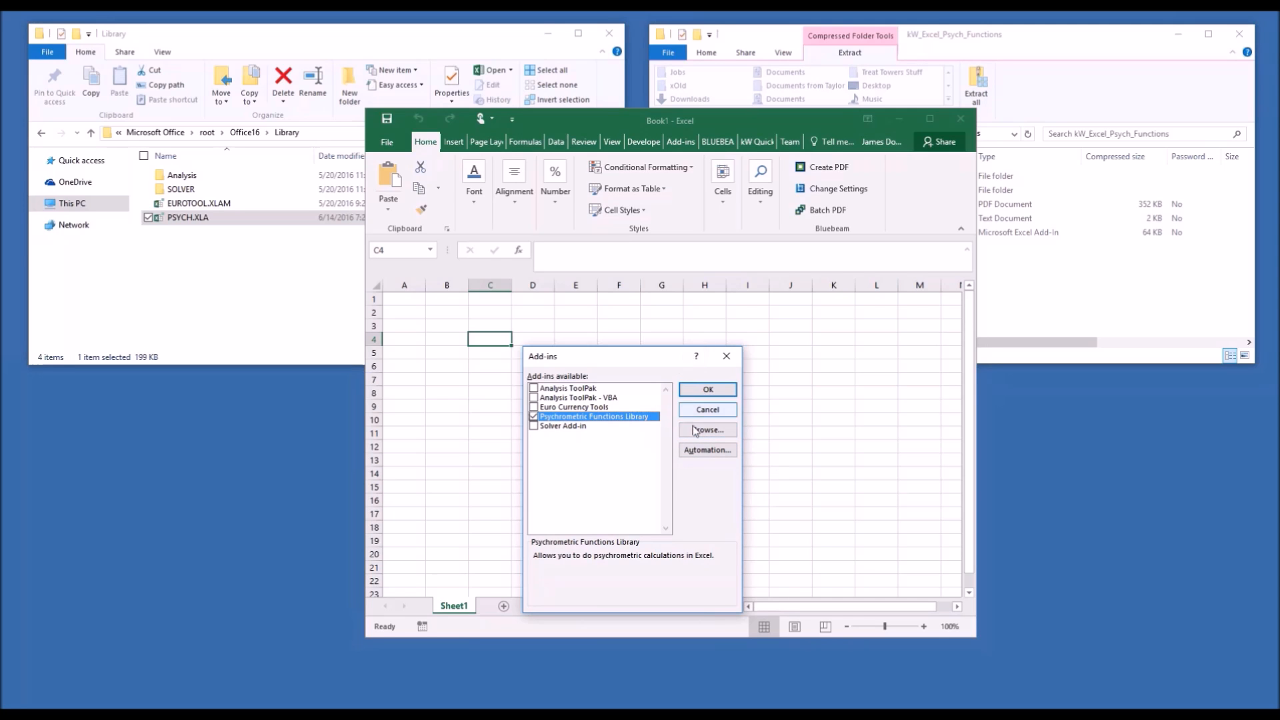
{"action": "left_click", "coordinate": [705, 430]}
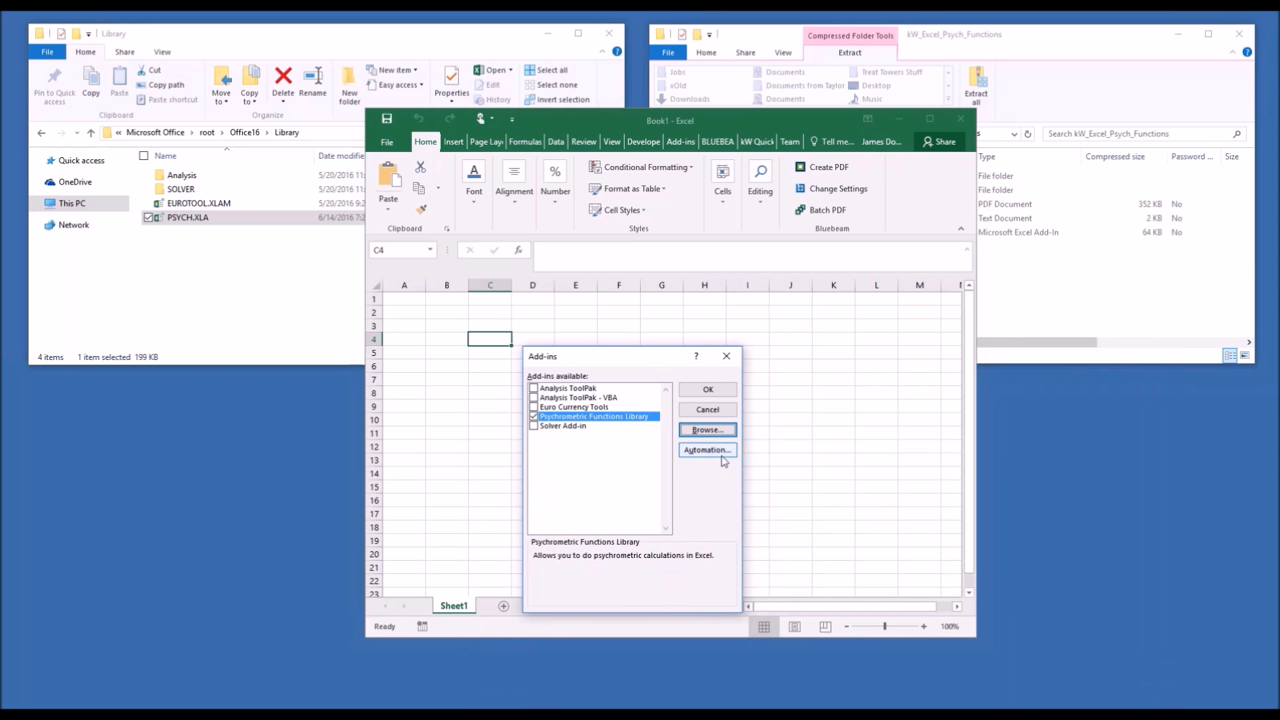
{"action": "left_click", "coordinate": [707, 388]}
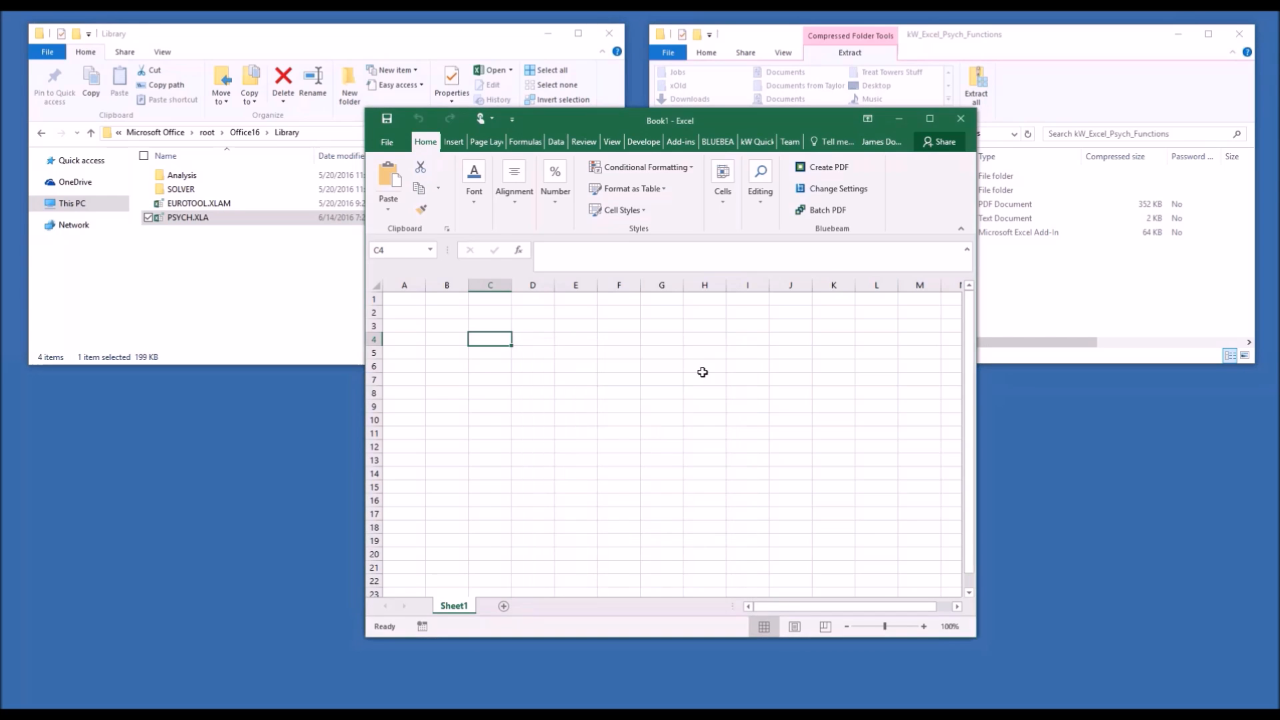
{"action": "mouse_move", "coordinate": [559, 351]}
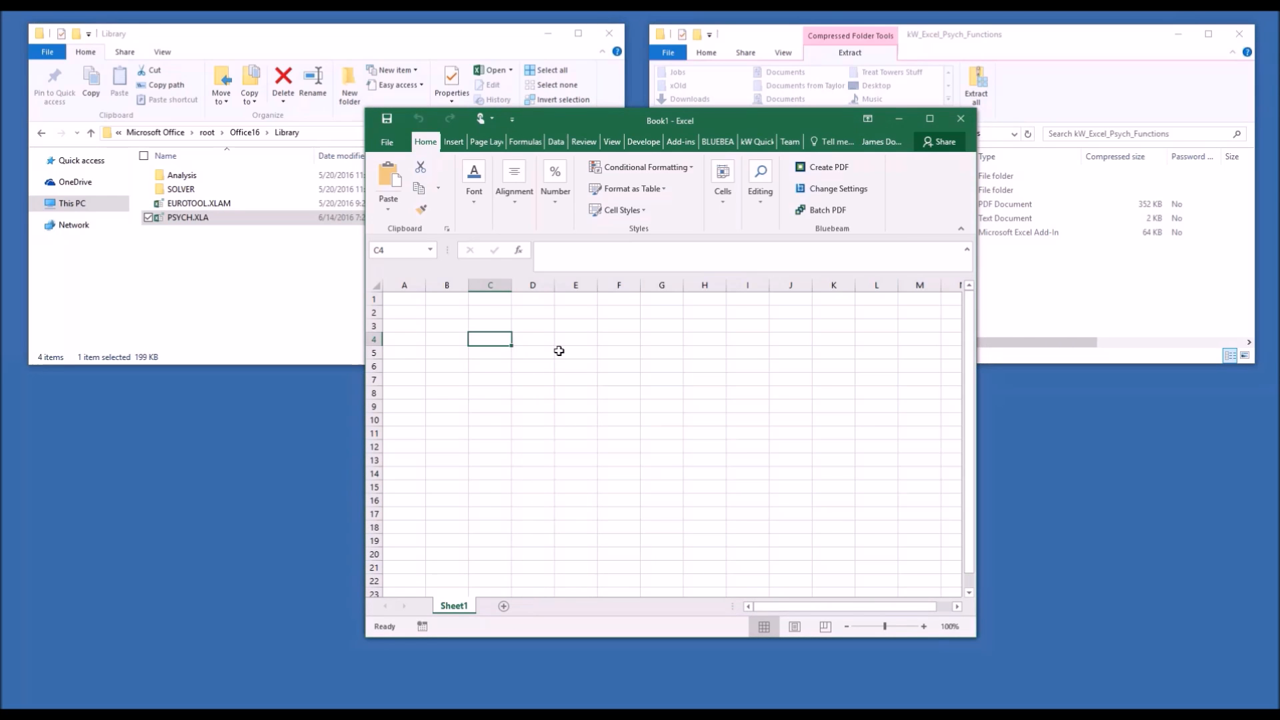
{"action": "type", "text": "=we"}
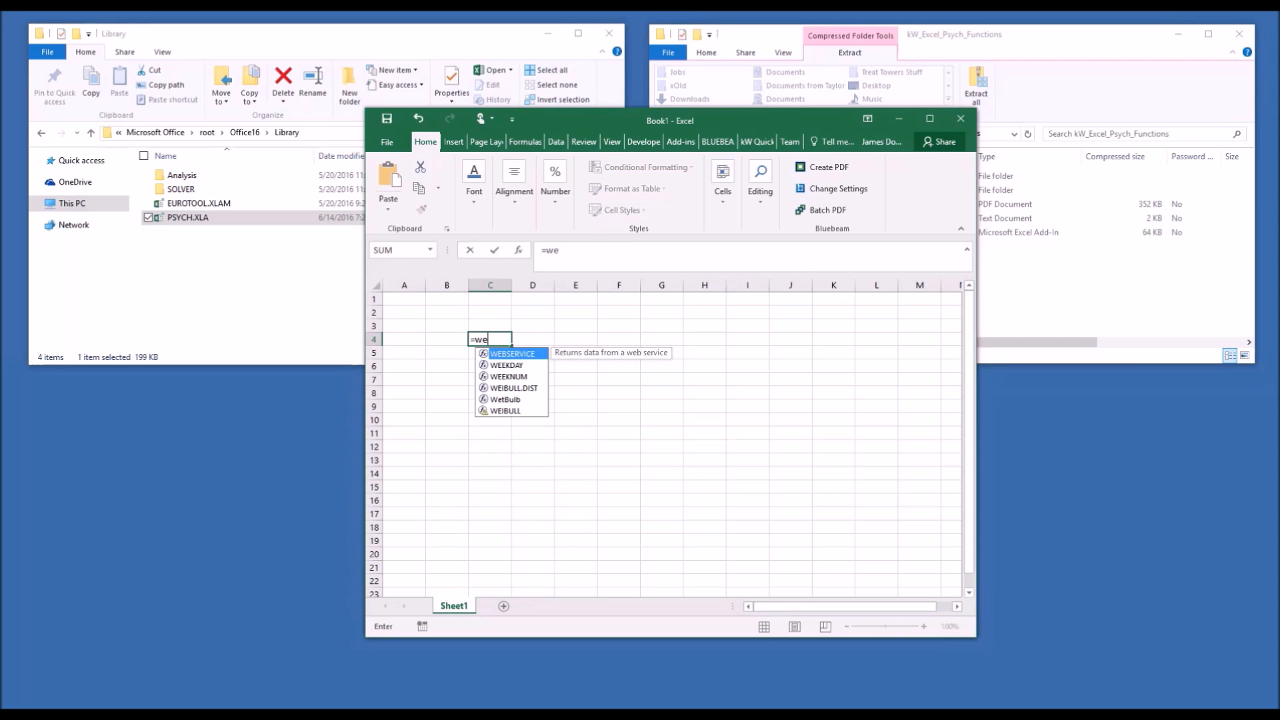
{"action": "type", "text": "t"}
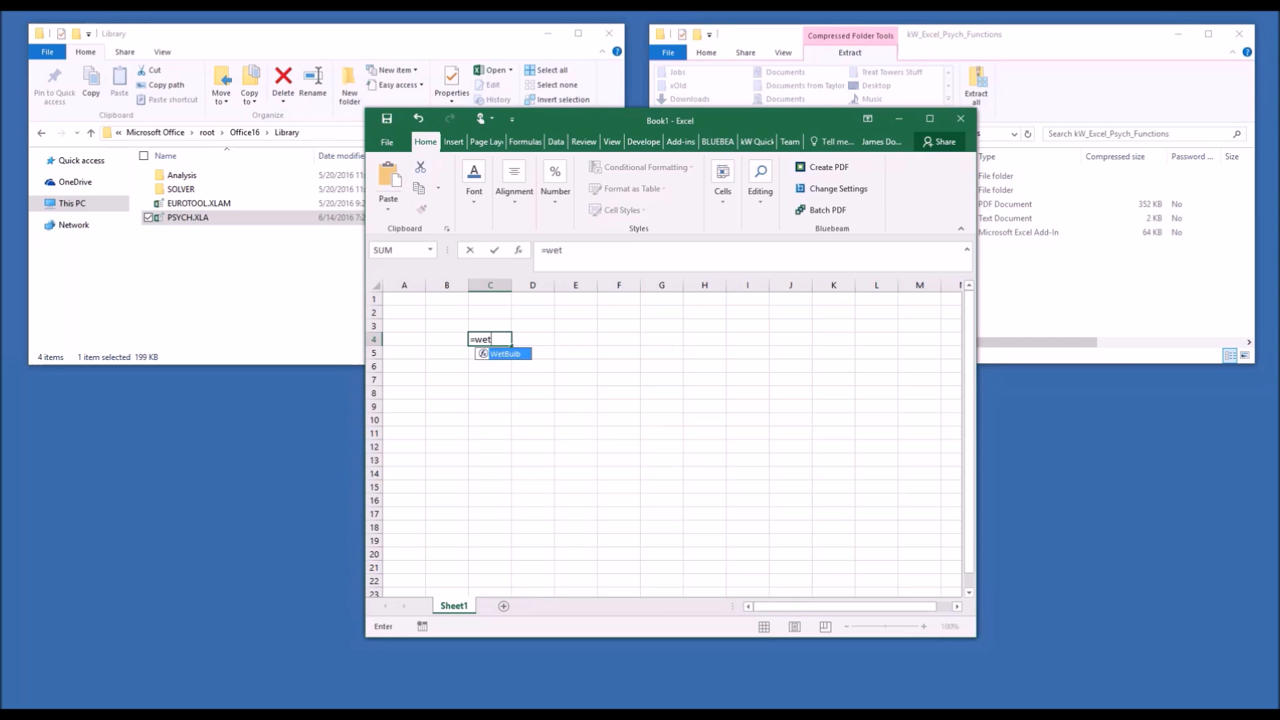
{"action": "mouse_move", "coordinate": [462, 372]}
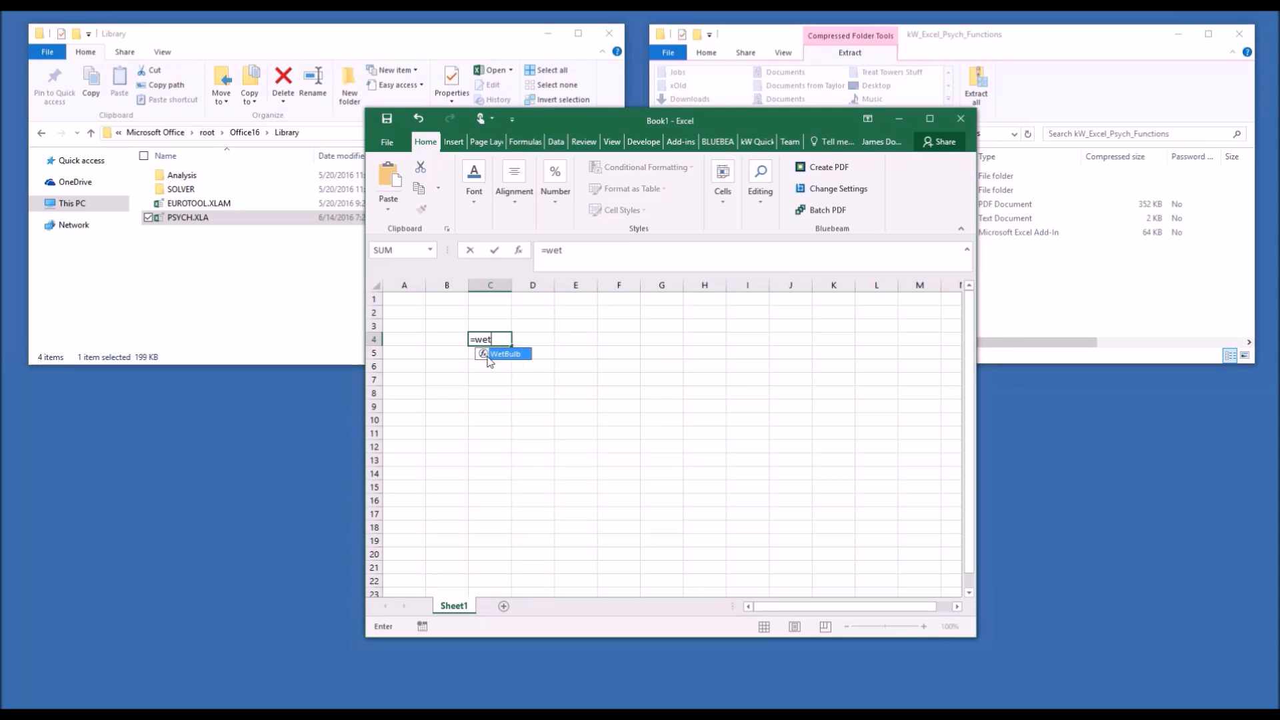
{"action": "mouse_move", "coordinate": [506, 363]}
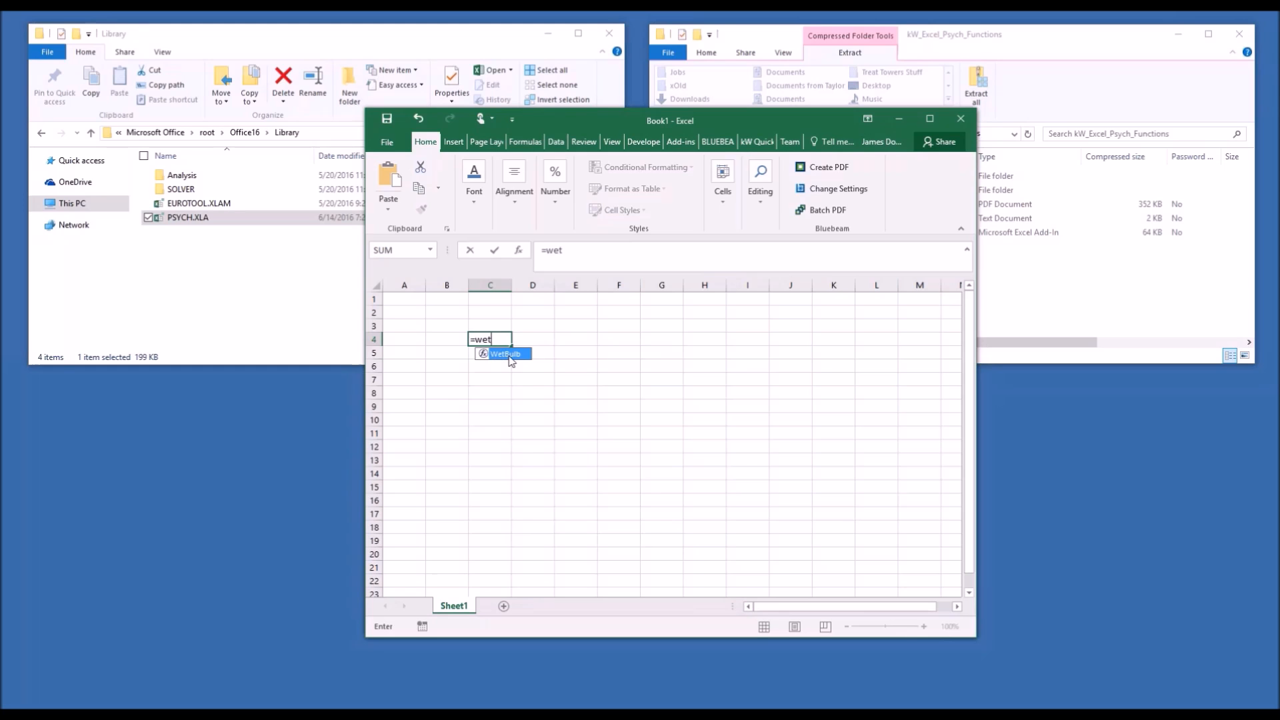
{"action": "type", "text": "hum"}
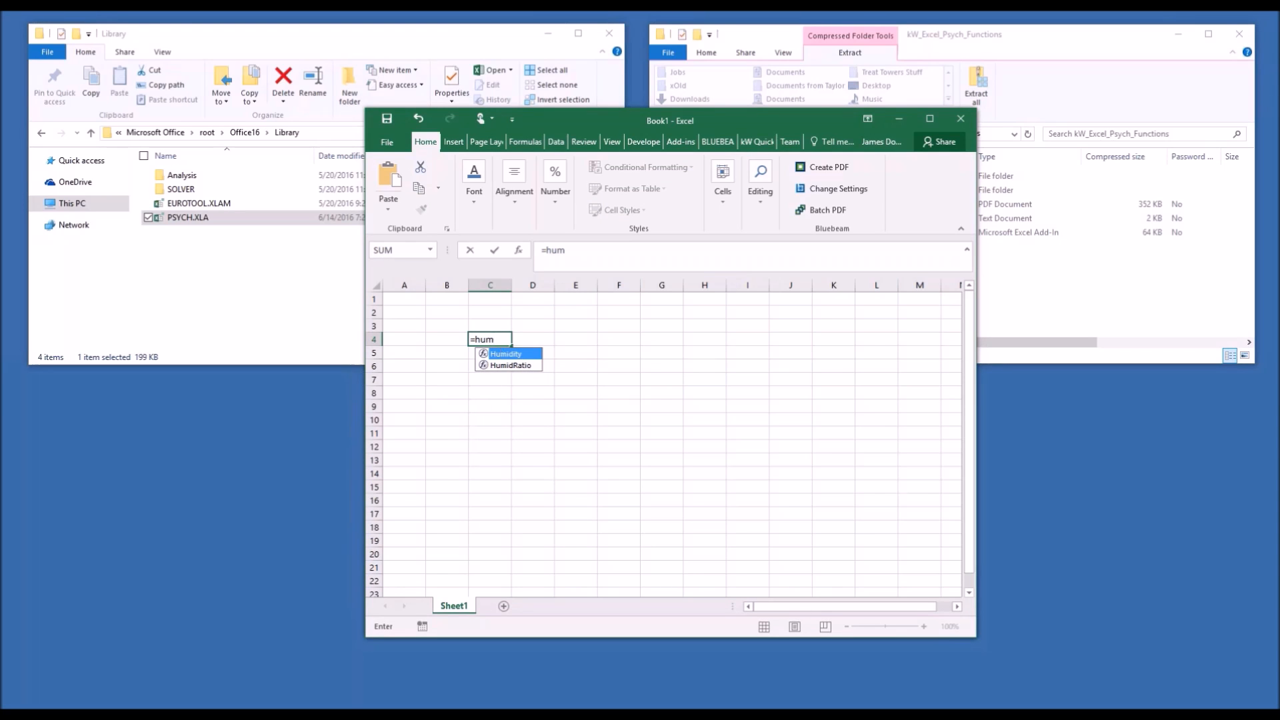
{"action": "mouse_move", "coordinate": [501, 321]}
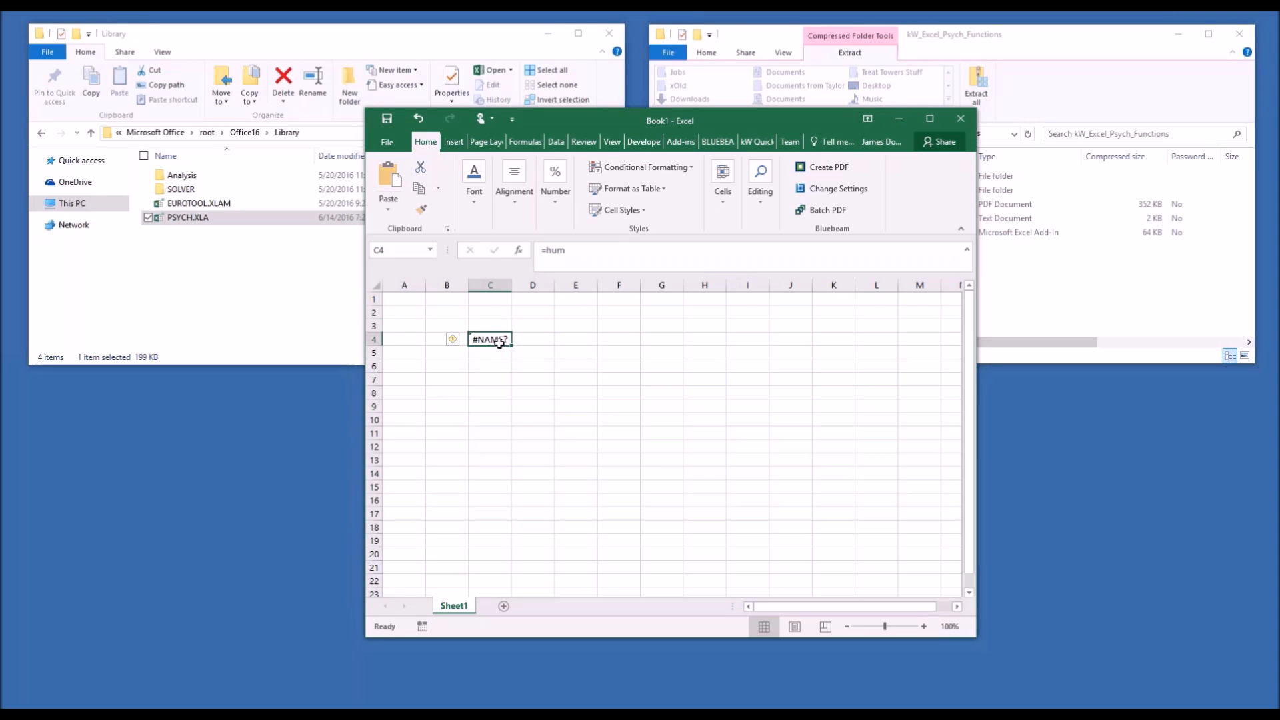
{"action": "left_click", "coordinate": [951, 34]}
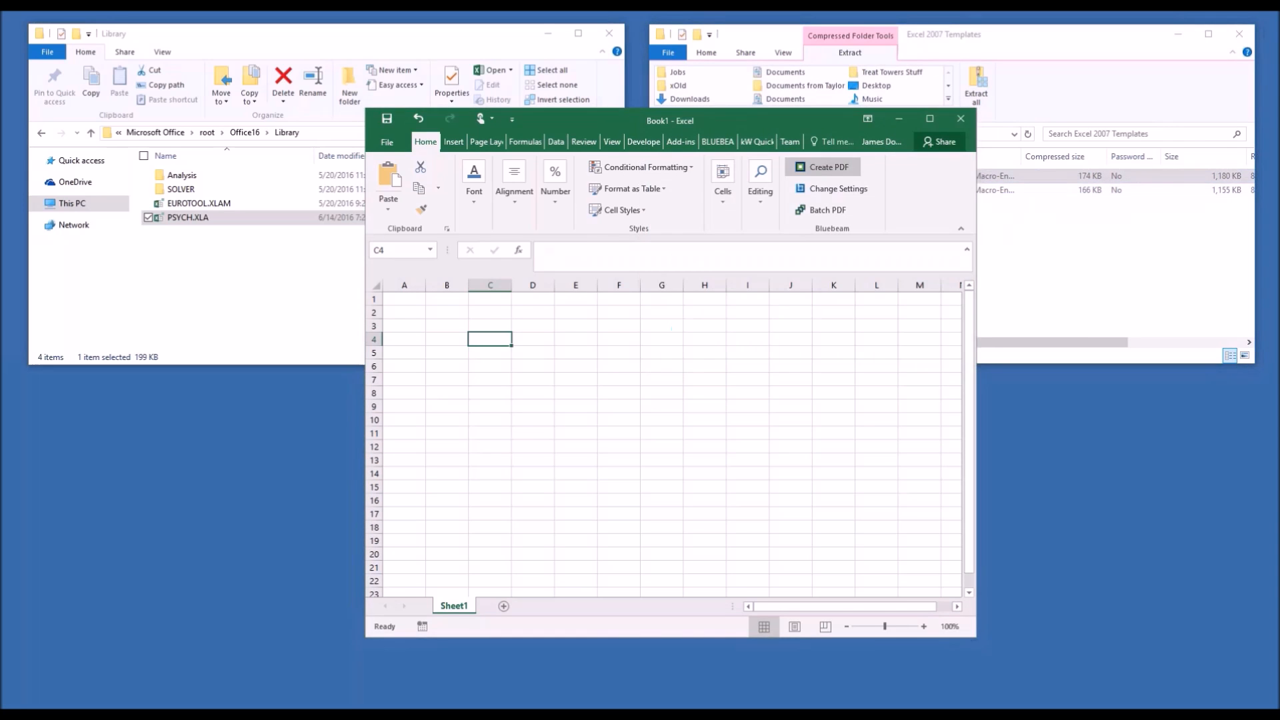
Open the PSYCH1 psychrometric chart template workbook from File Explorer.
{"action": "double_click", "coordinate": [187, 217]}
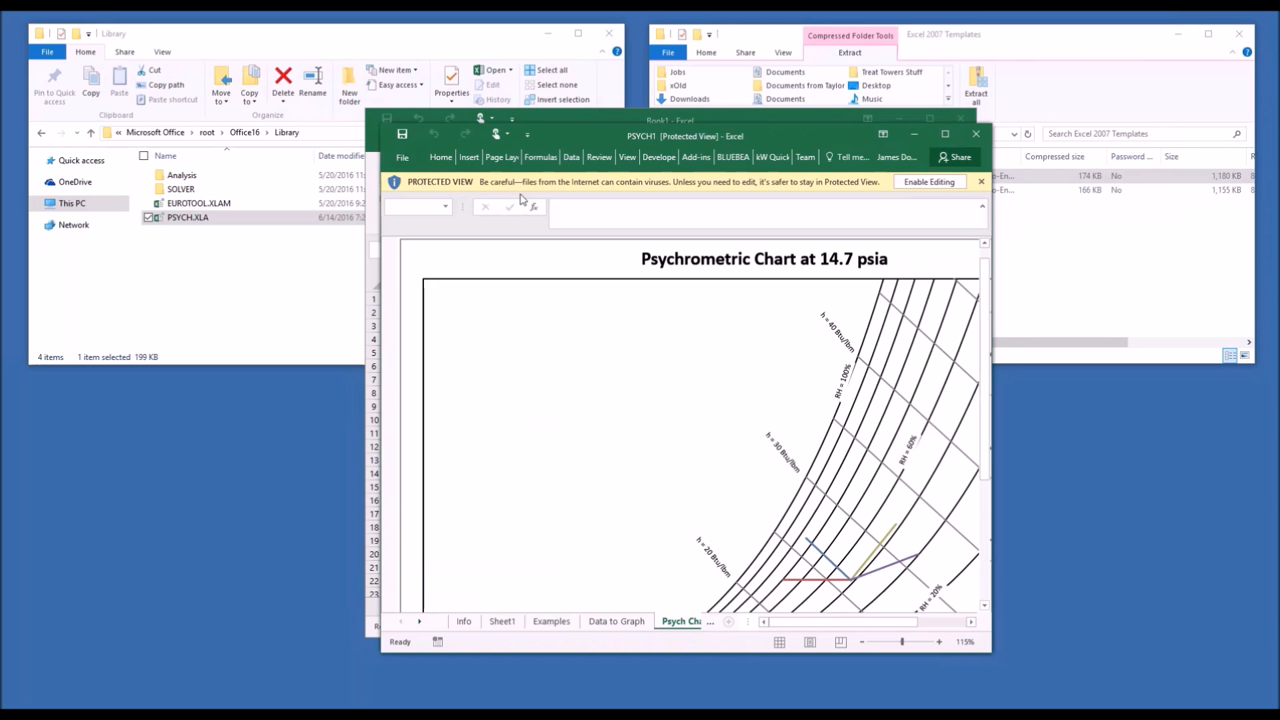
{"action": "mouse_move", "coordinate": [921, 197]}
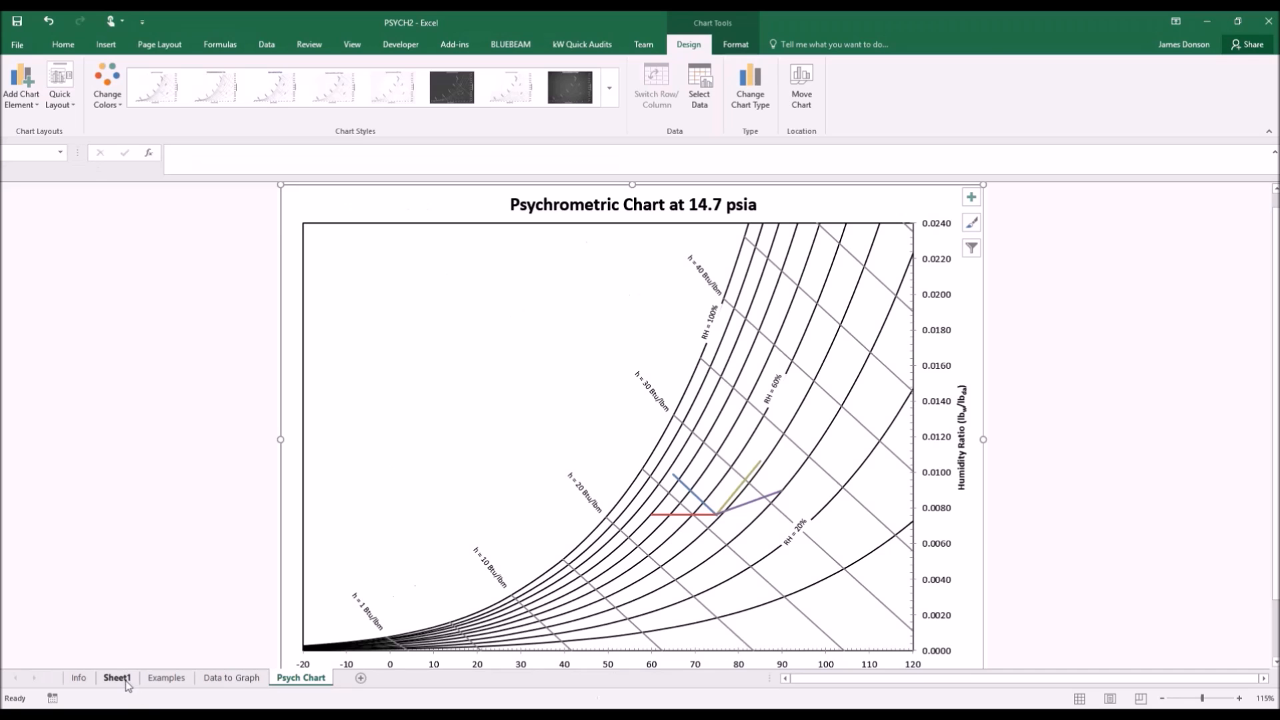
Switch to the Data to Graph sheet, then to the Examples sheet.
{"action": "left_click", "coordinate": [231, 677]}
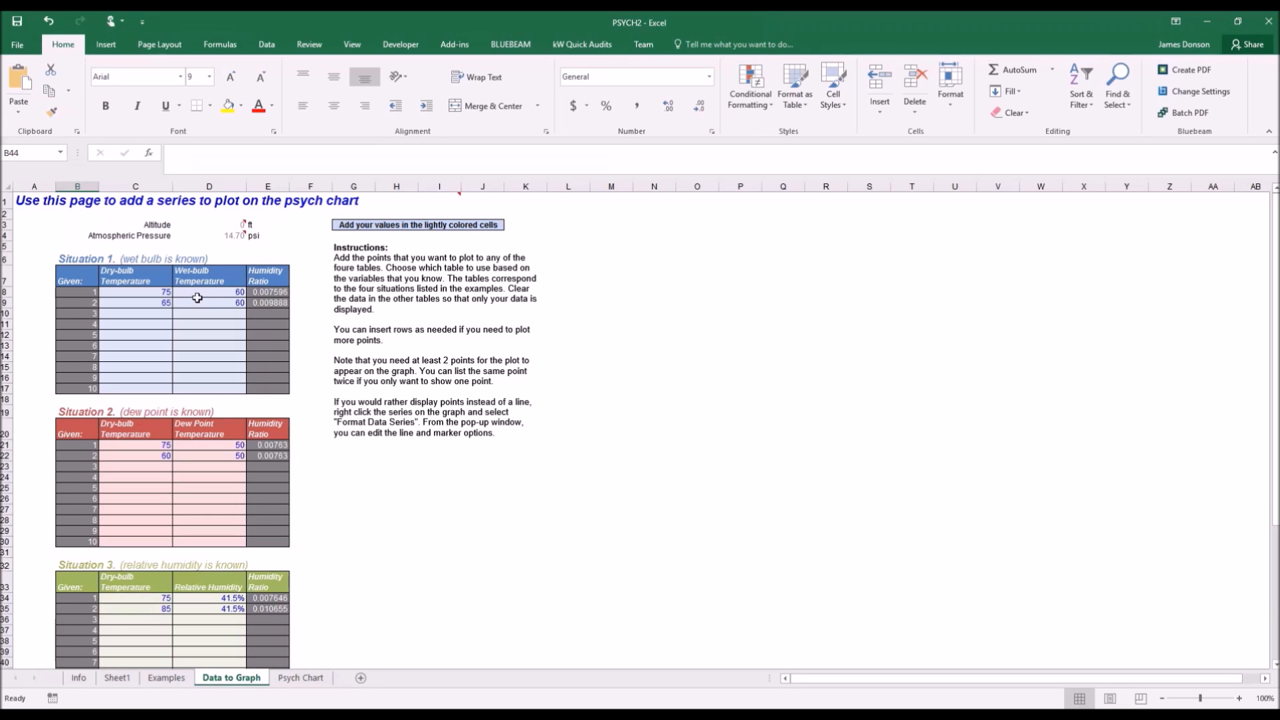
{"action": "left_click", "coordinate": [166, 677]}
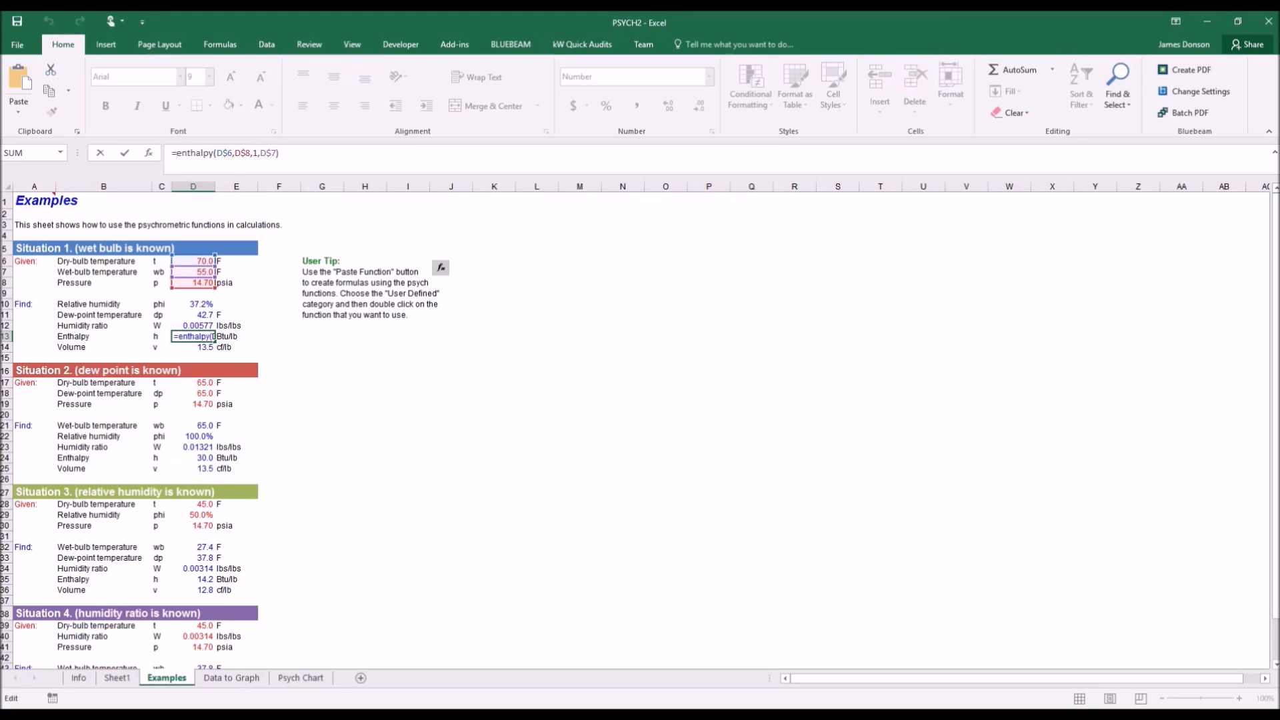
{"action": "left_click", "coordinate": [173, 153]}
{"action": "type", "text": "'"}
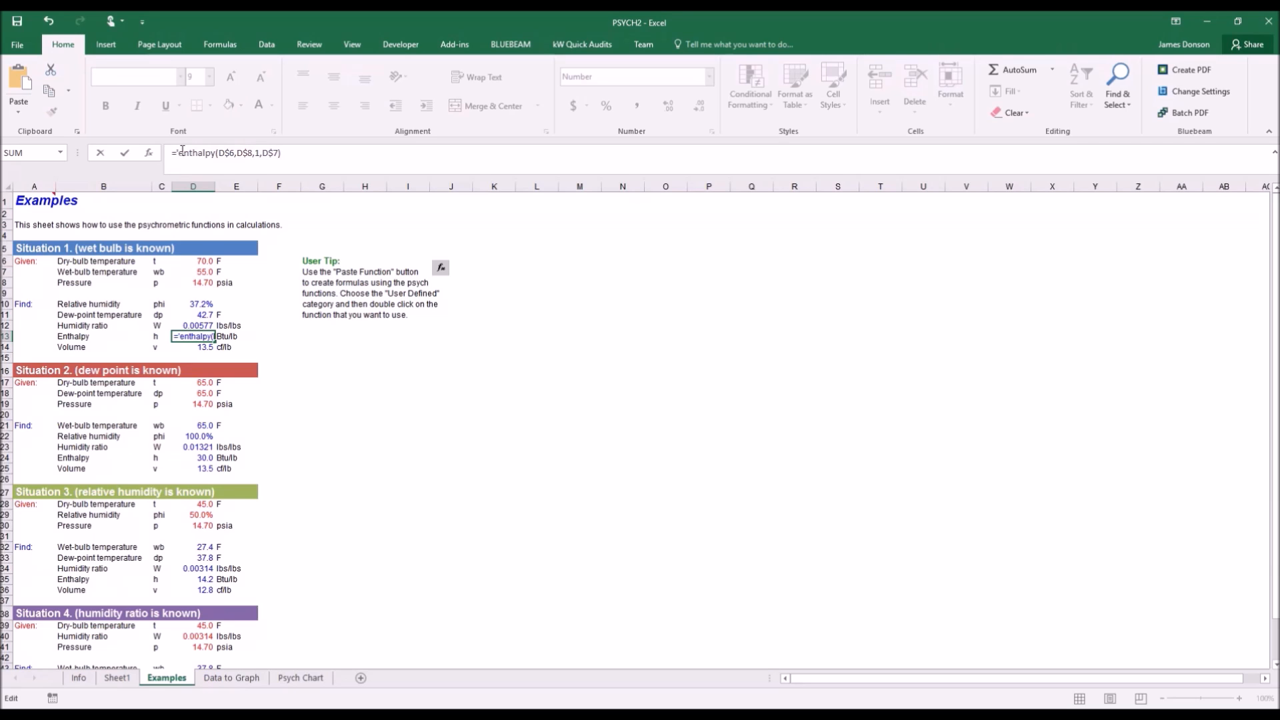
{"action": "type", "text": "C"}
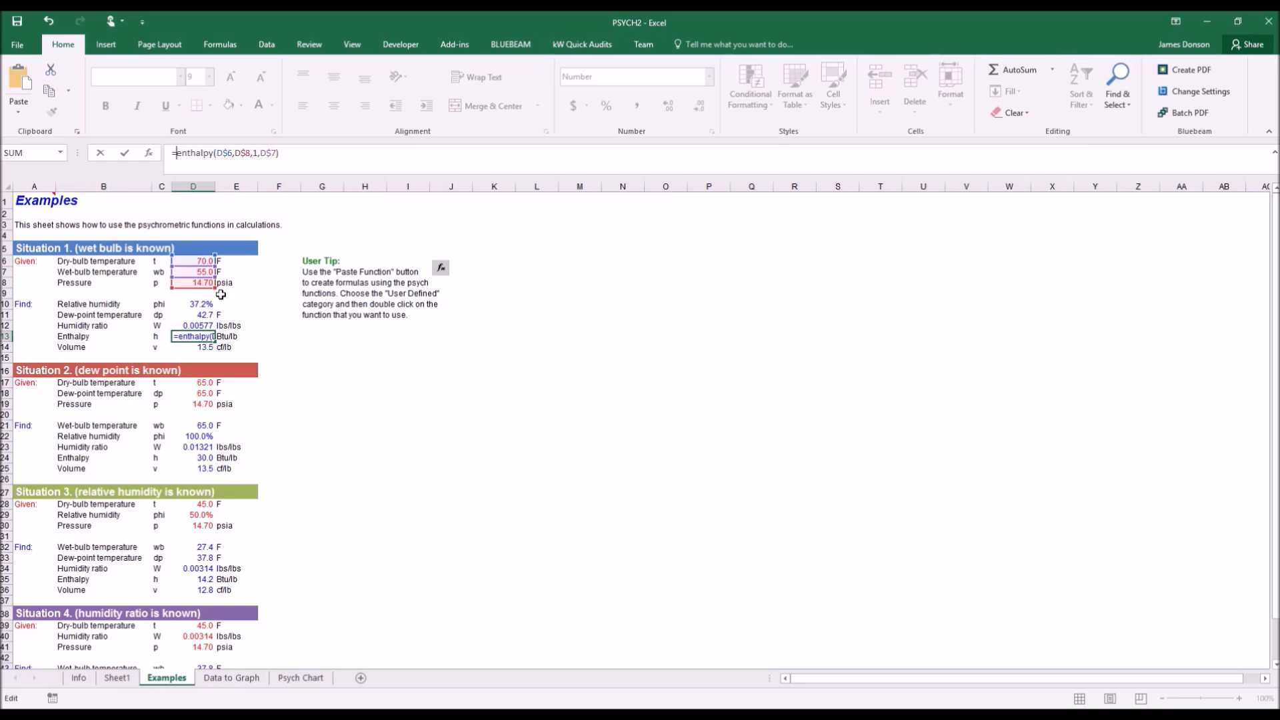
{"action": "mouse_move", "coordinate": [330, 486]}
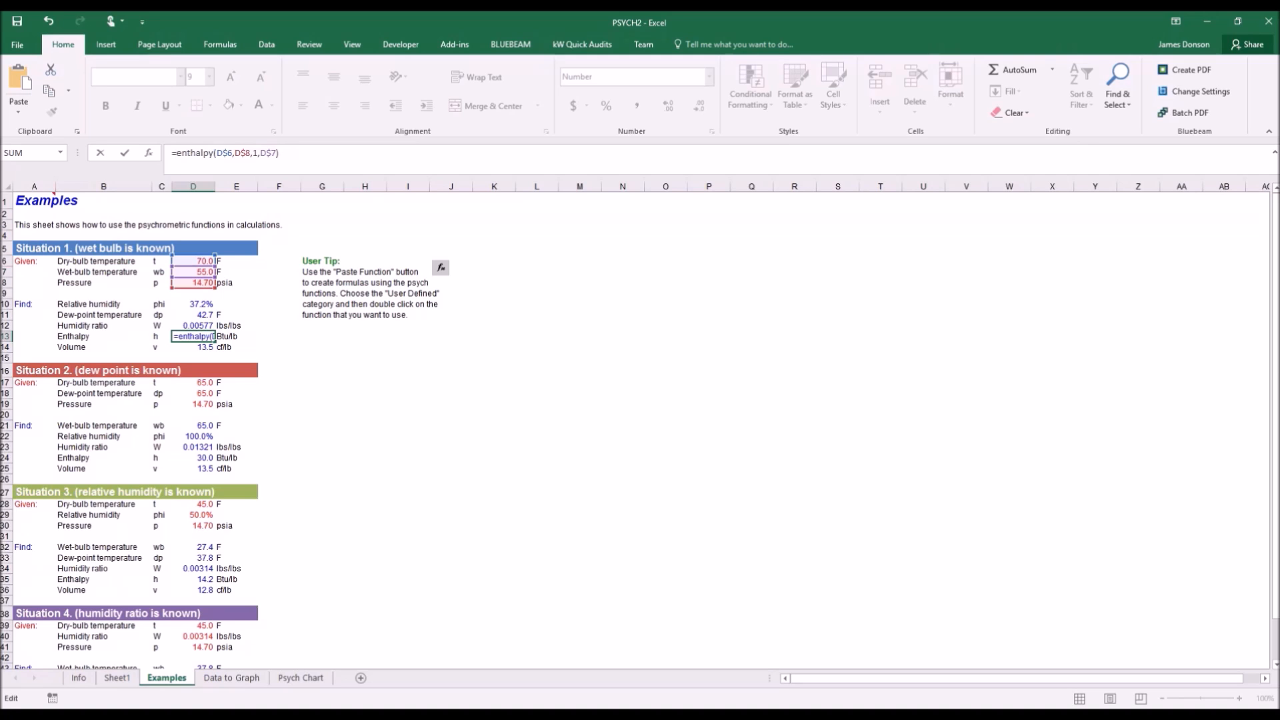
{"action": "mouse_move", "coordinate": [262, 275]}
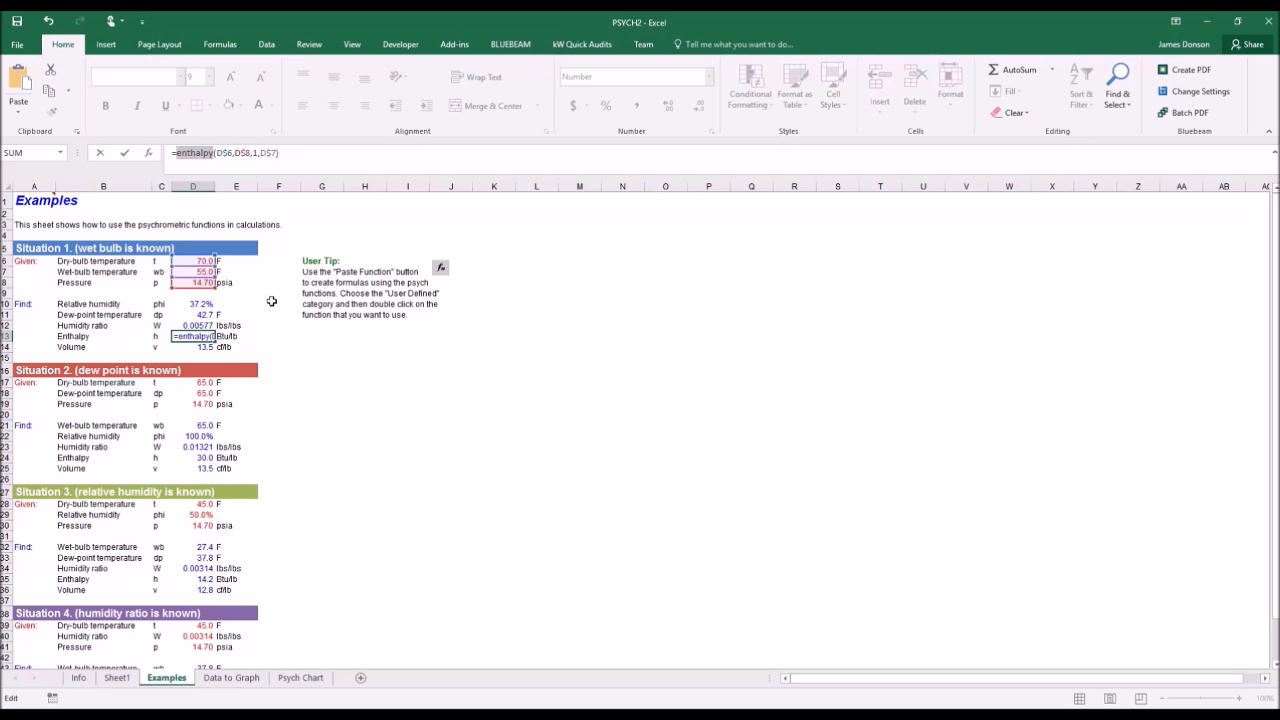
{"action": "mouse_move", "coordinate": [277, 318]}
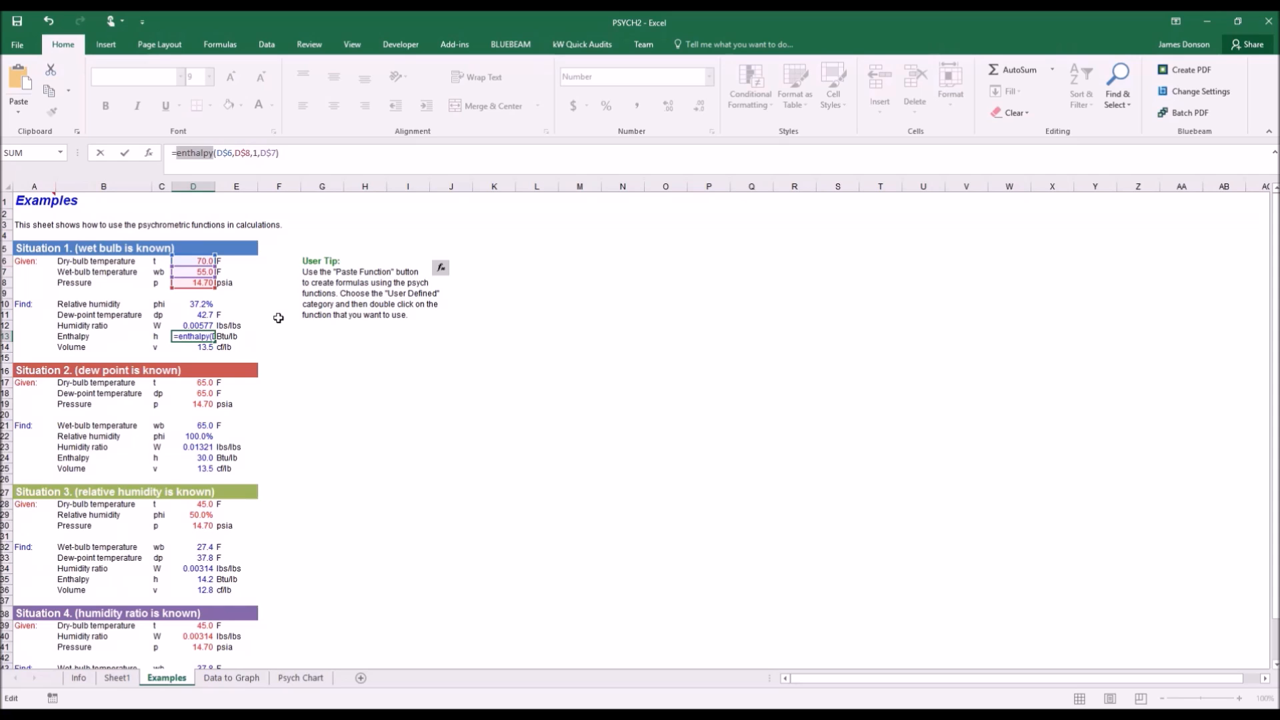
{"action": "mouse_move", "coordinate": [185, 225]}
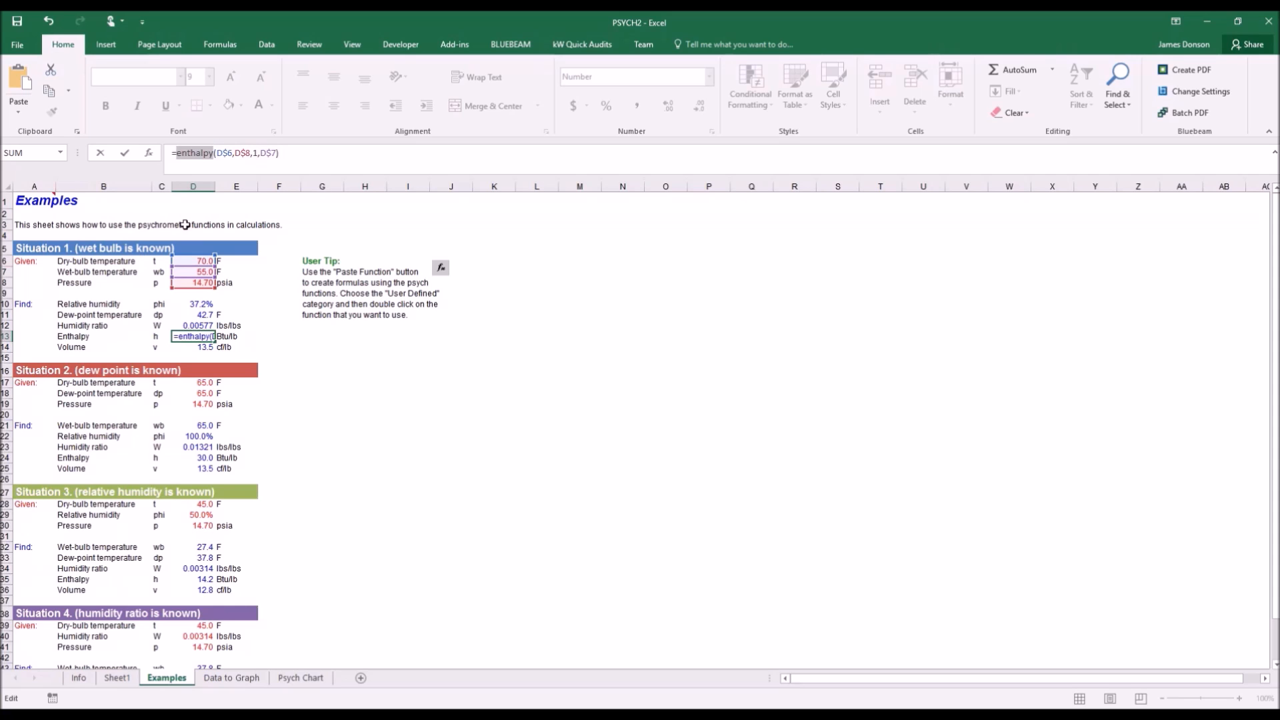